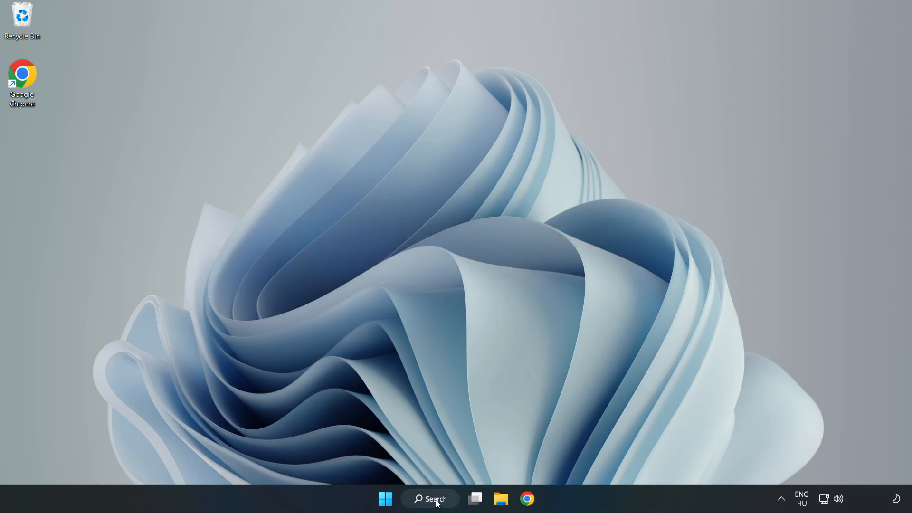
Launch Device Manager from Windows Search by searching 'devic'.
left_click(434, 499)
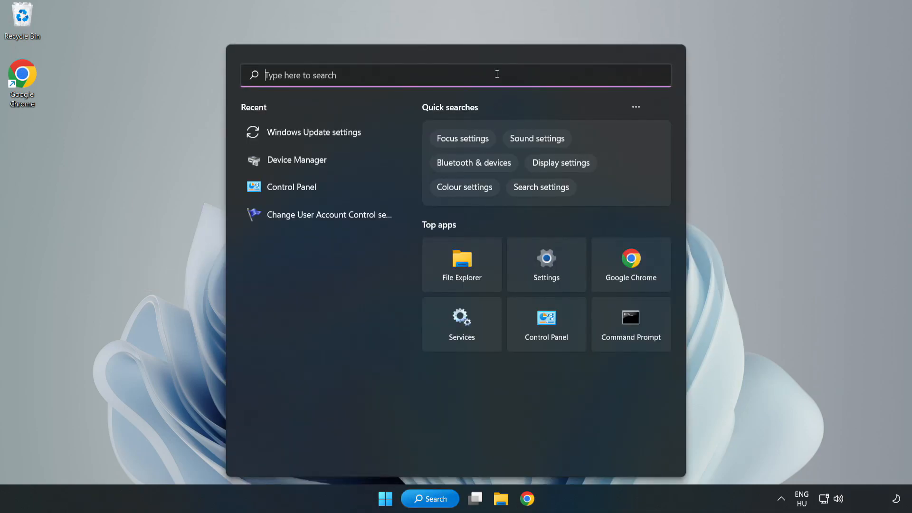
type("device manager")
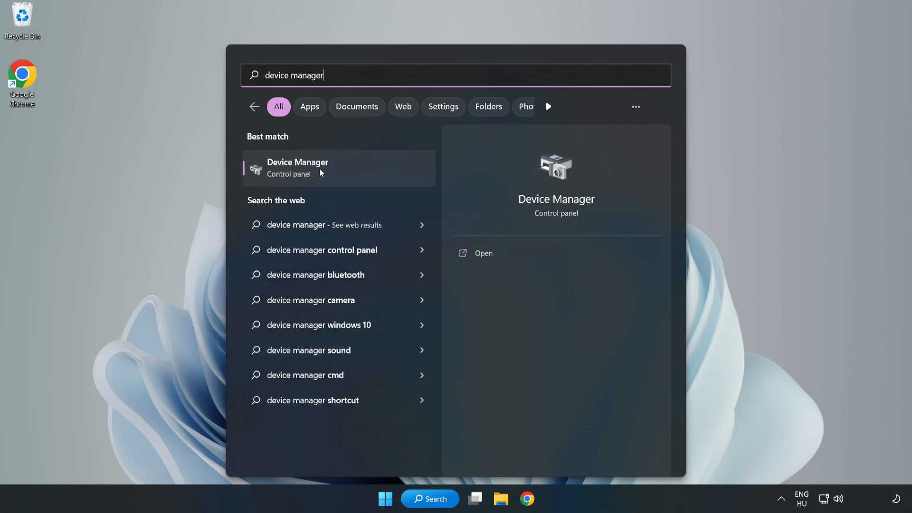
left_click(338, 168)
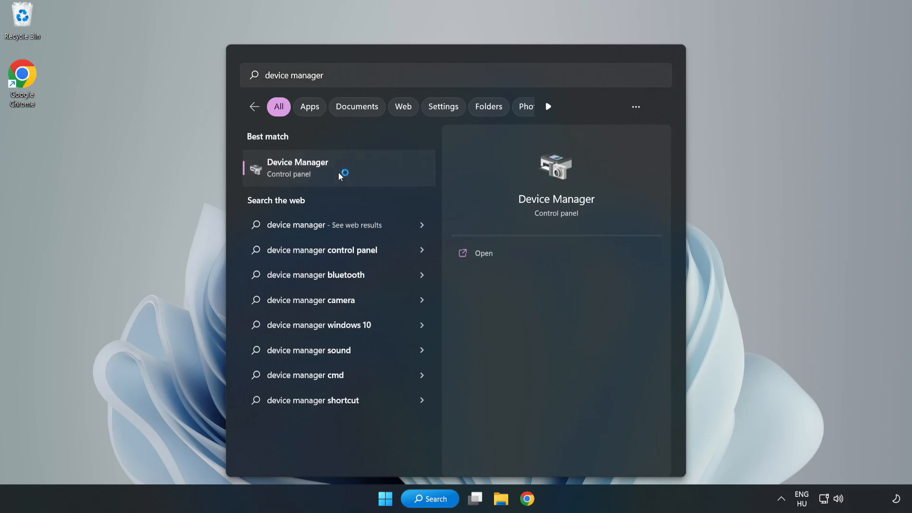
left_click(310, 168)
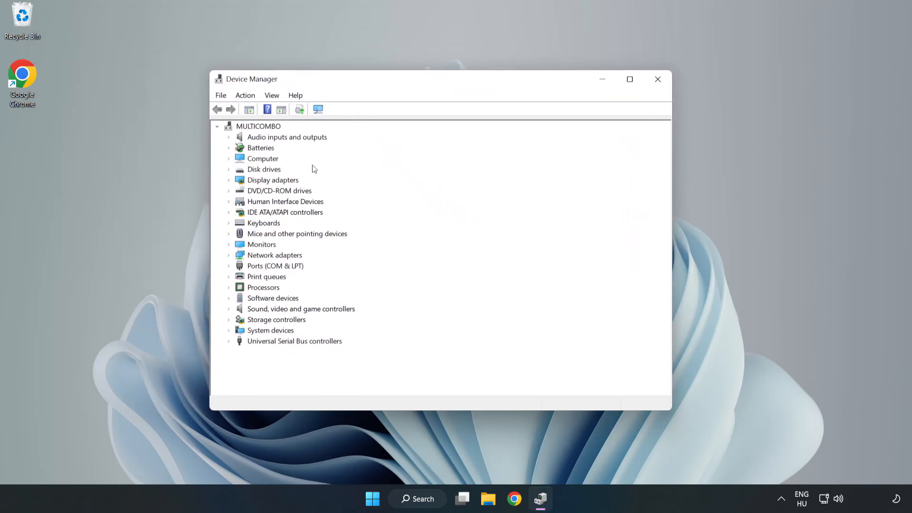
Start Update driver for the VMware SVGA 3D adapter under Display adapters.
left_click(272, 181)
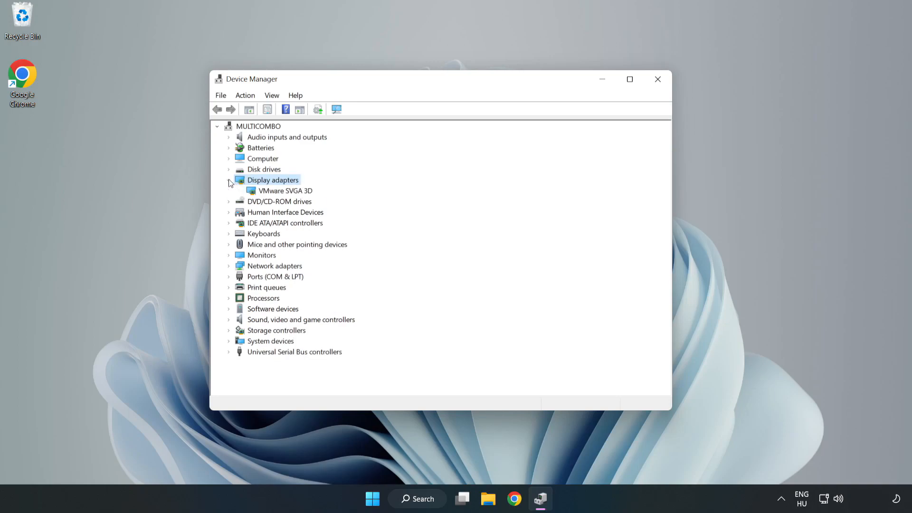
left_click(285, 190)
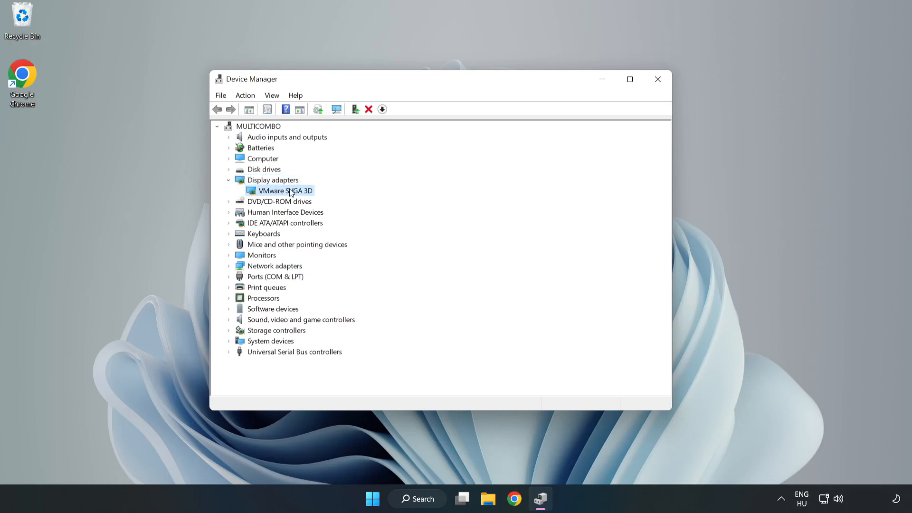
right_click(285, 190)
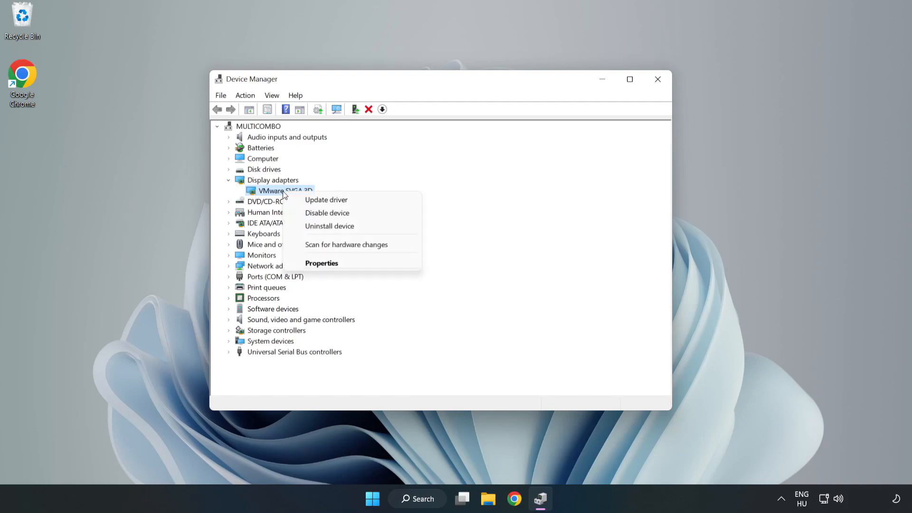
mouse_move(351, 199)
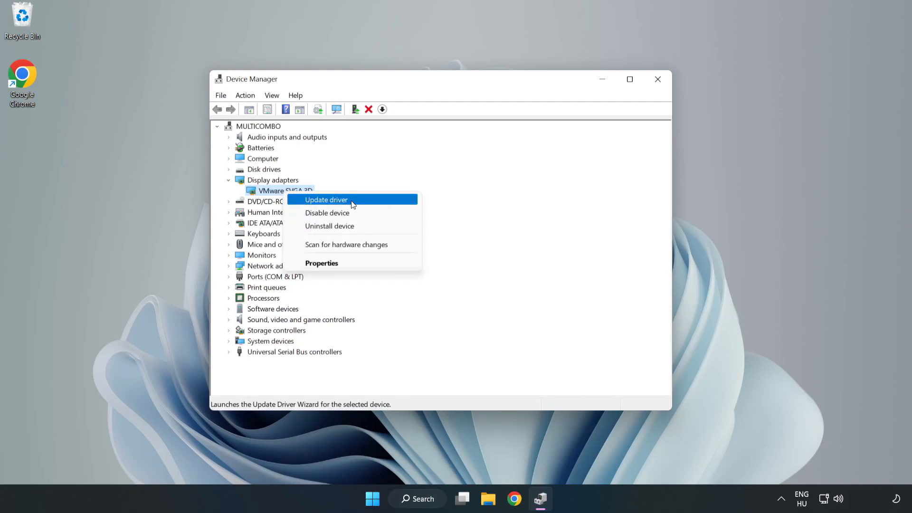
left_click(326, 199)
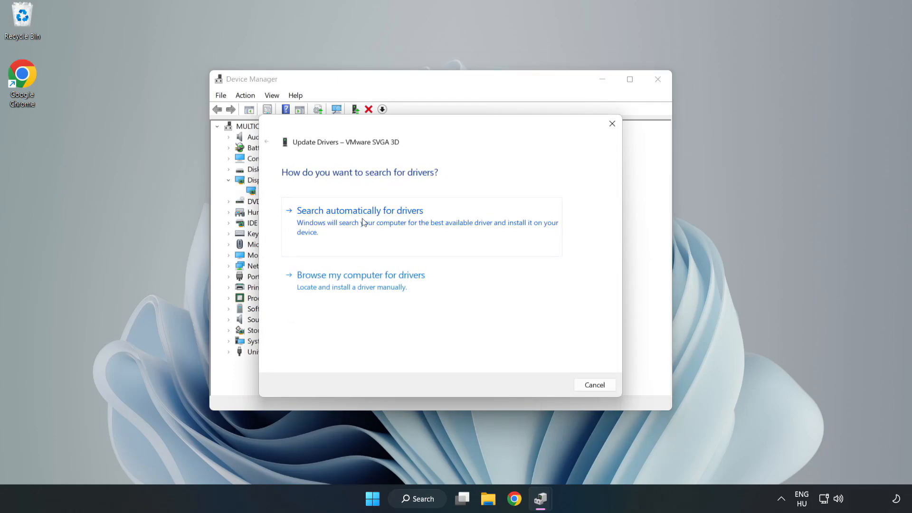
Search automatically for drivers, accept the best-driver-already-installed result, and close Device Manager.
left_click(359, 210)
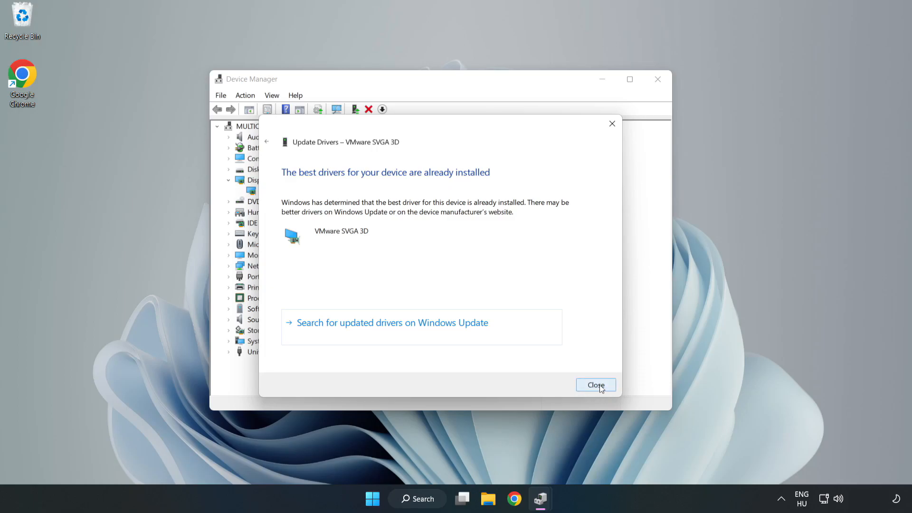
left_click(597, 384)
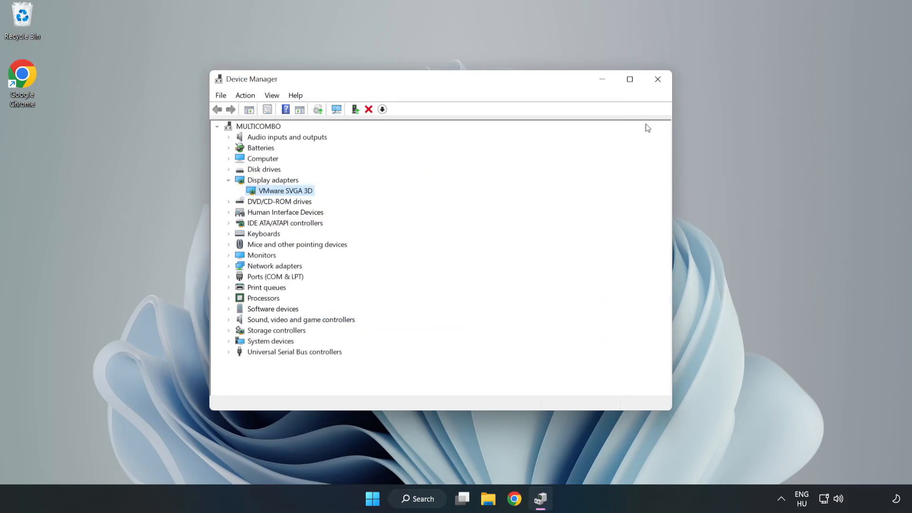
mouse_move(657, 81)
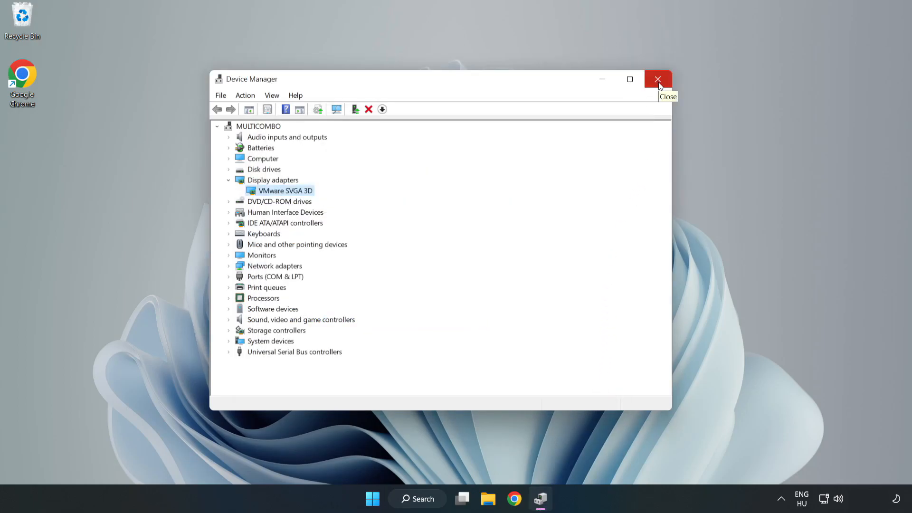
left_click(657, 80)
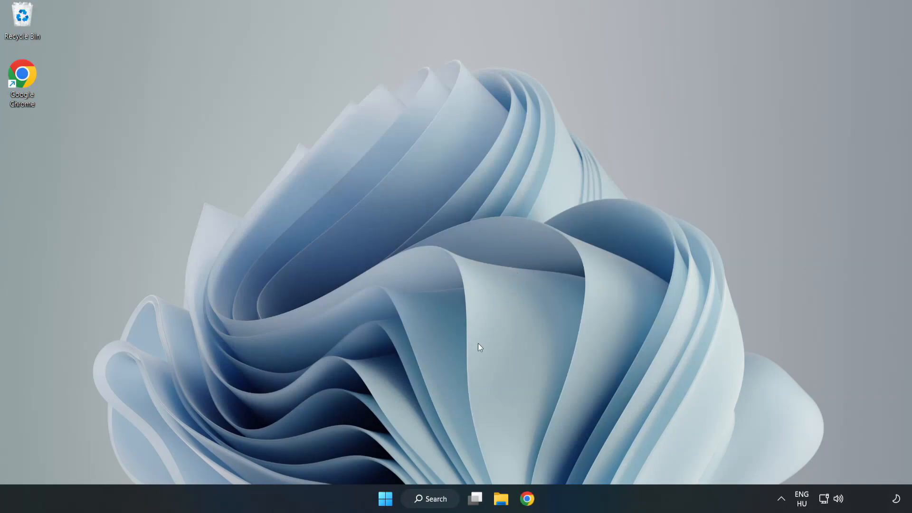
Open Windows Update settings by searching 'update' in Windows Search.
left_click(430, 498)
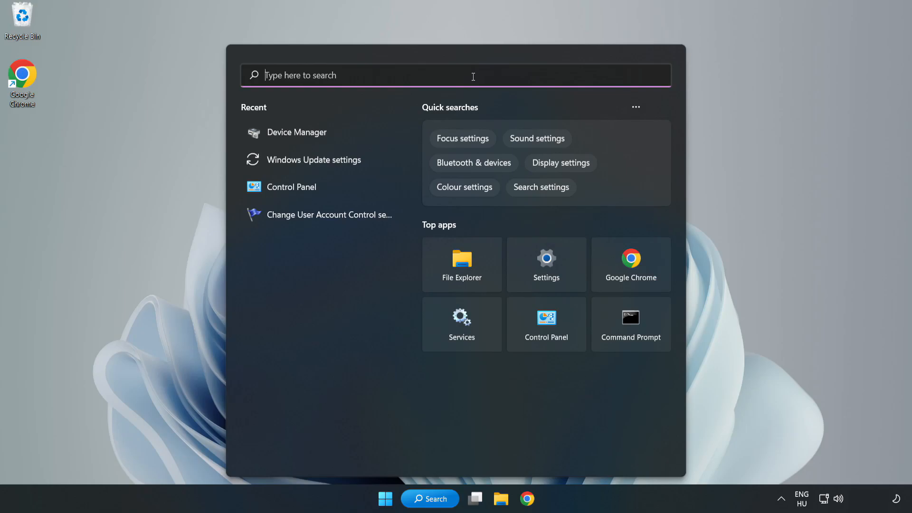
type("updates")
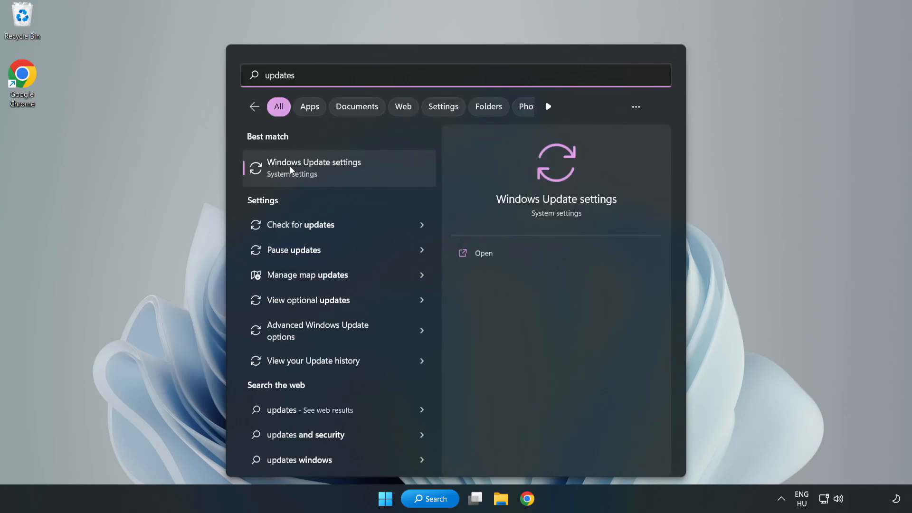
left_click(314, 168)
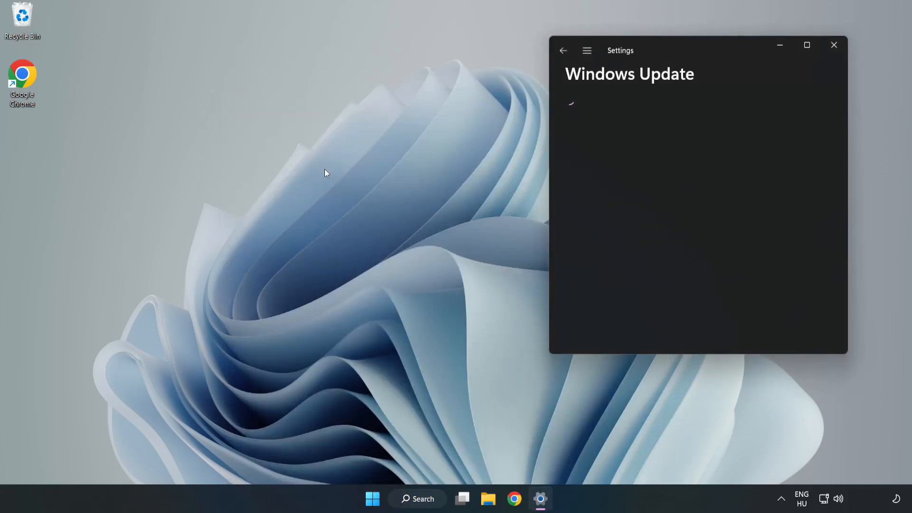
Maximize Settings and run Check for updates until the PC reports up to date.
left_click(807, 44)
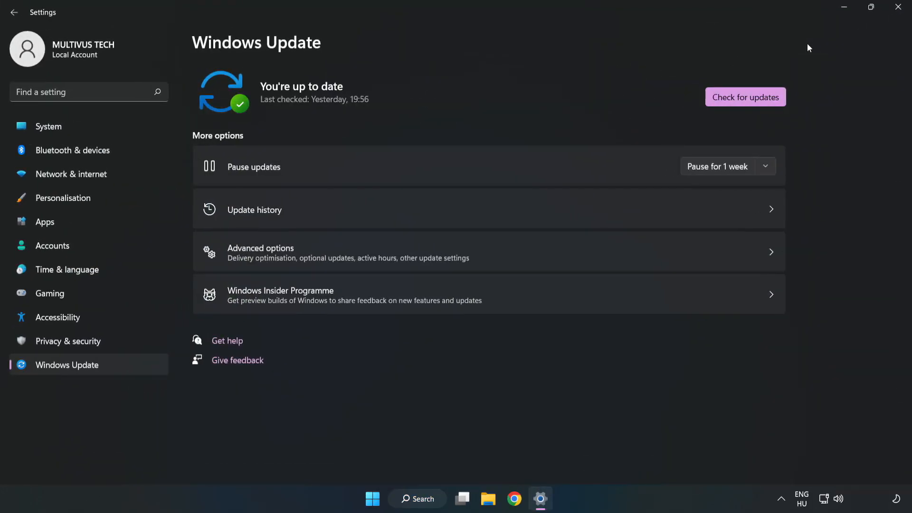
mouse_move(400, 100)
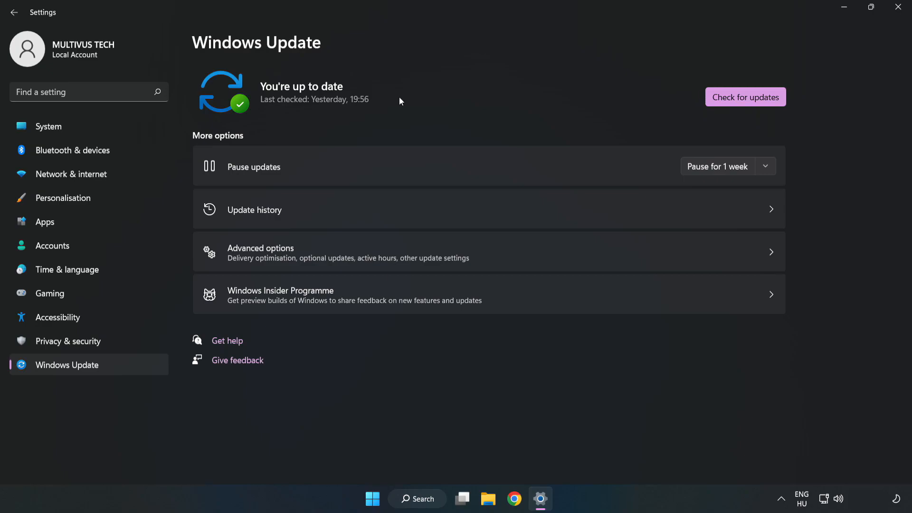
left_click(745, 97)
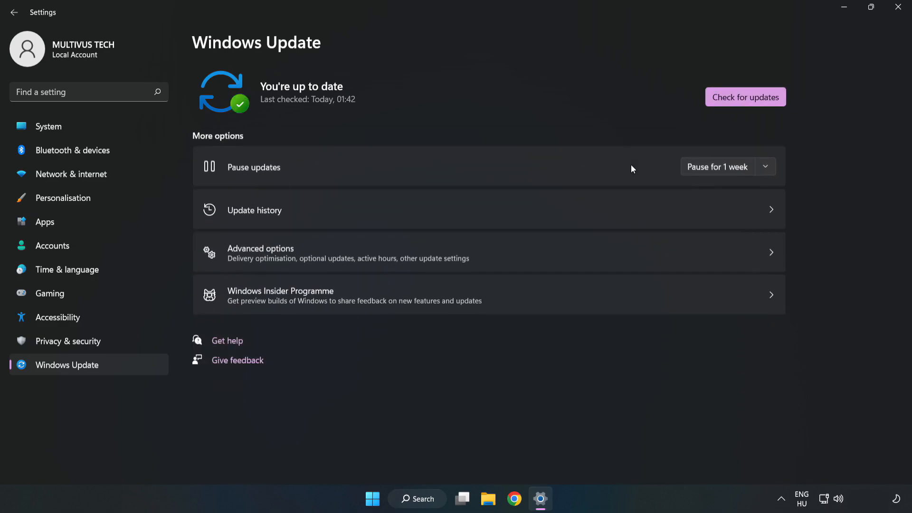
mouse_move(420, 131)
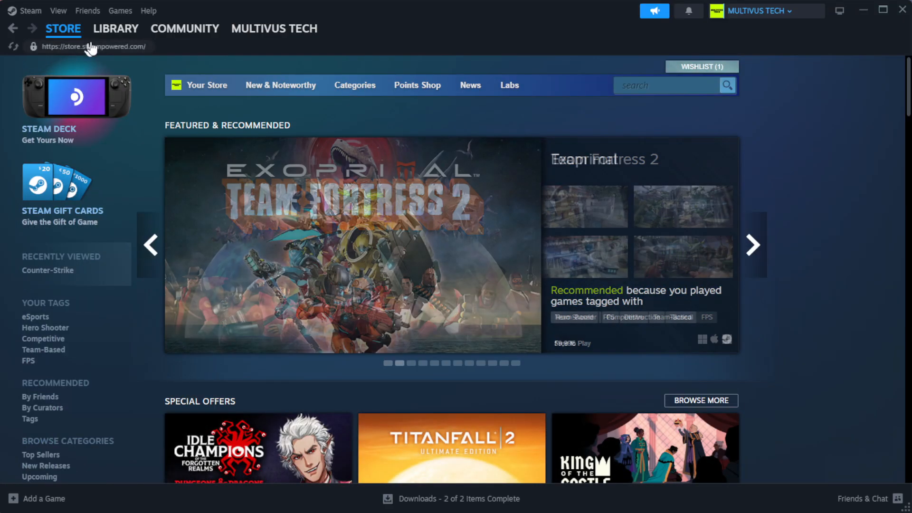
Go to Steam Library Home and open Properties for YOUR NOT WORKING GAME under Favorites.
left_click(116, 28)
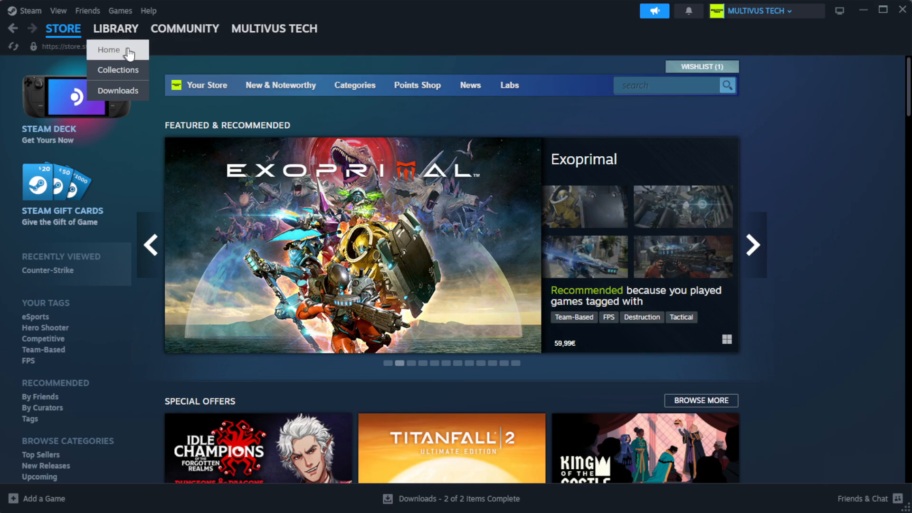
left_click(110, 49)
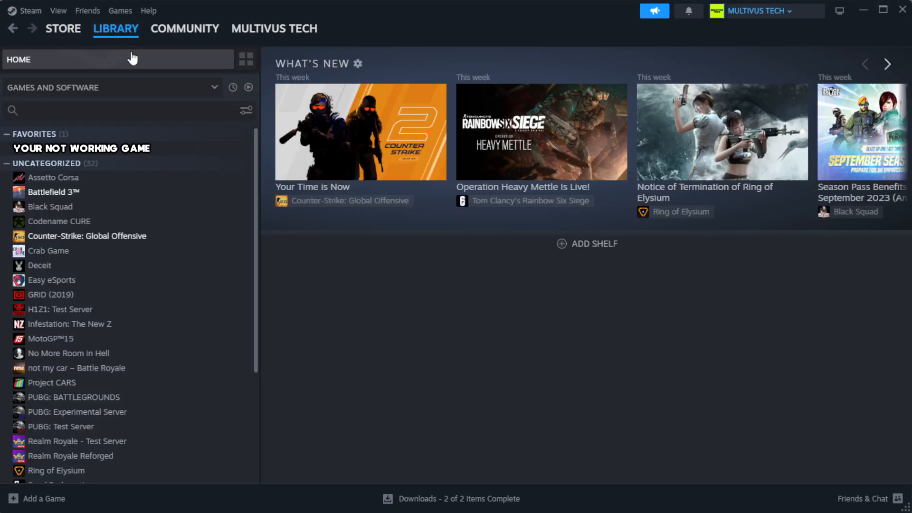
mouse_move(217, 163)
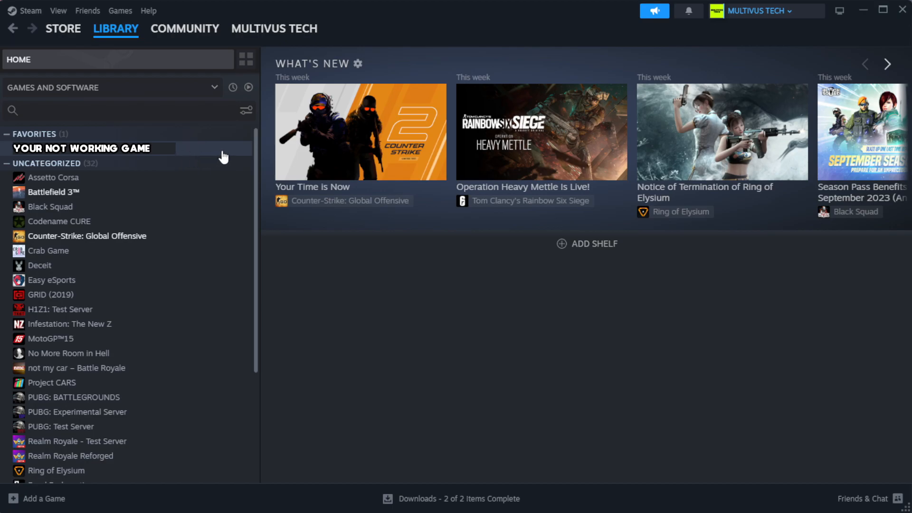
right_click(90, 148)
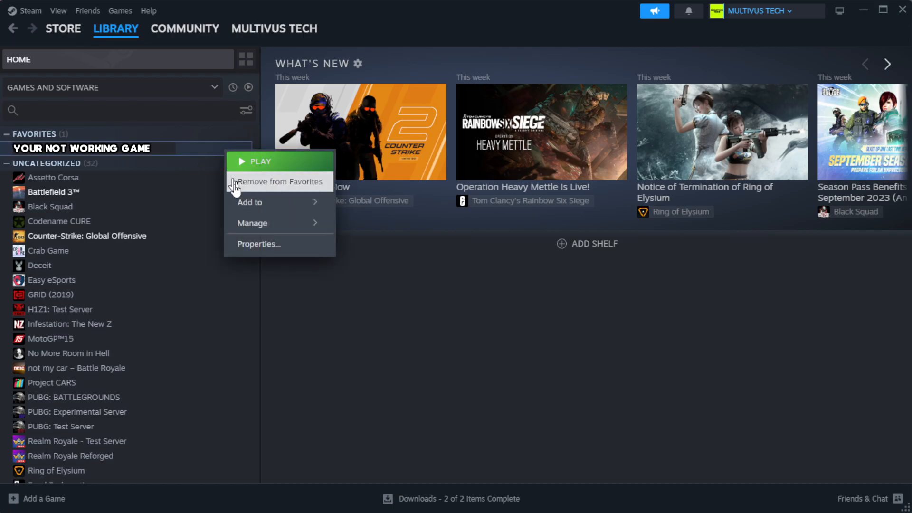
left_click(259, 244)
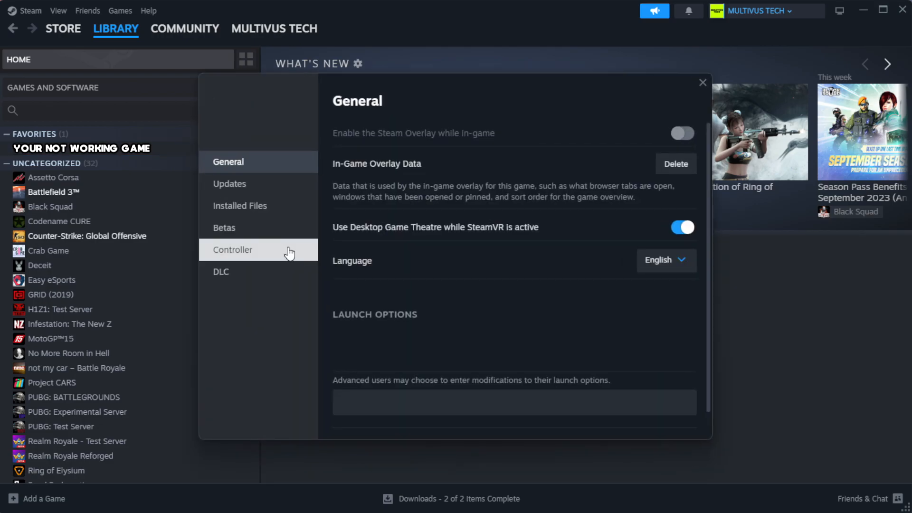
mouse_move(256, 214)
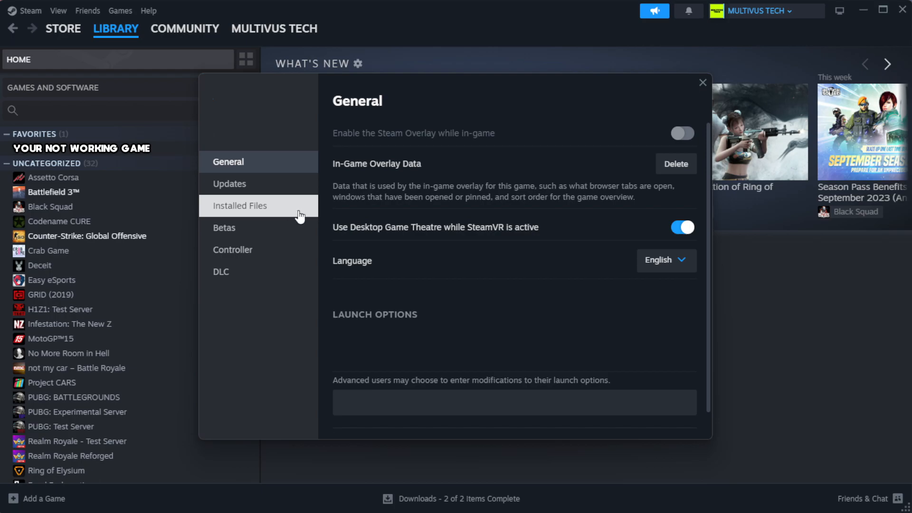
Verify integrity of game files from Installed Files, validating all 1039 files.
left_click(240, 205)
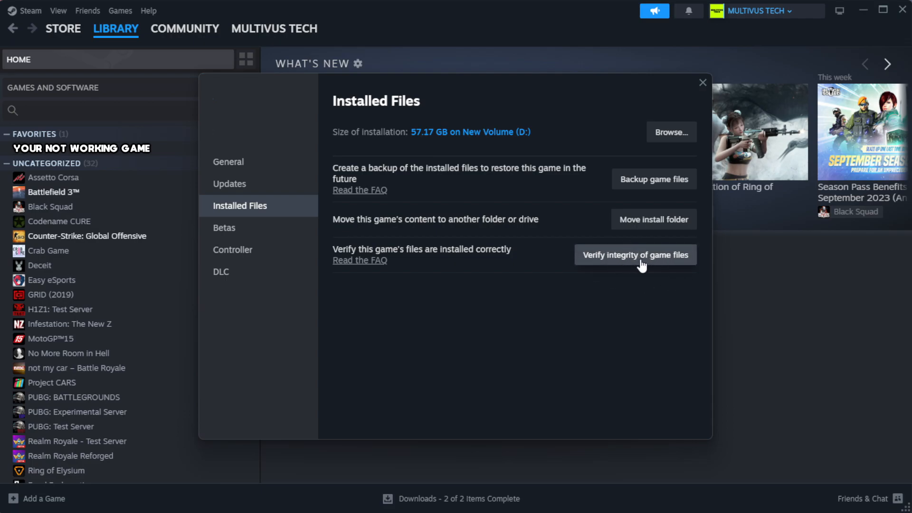
left_click(635, 254)
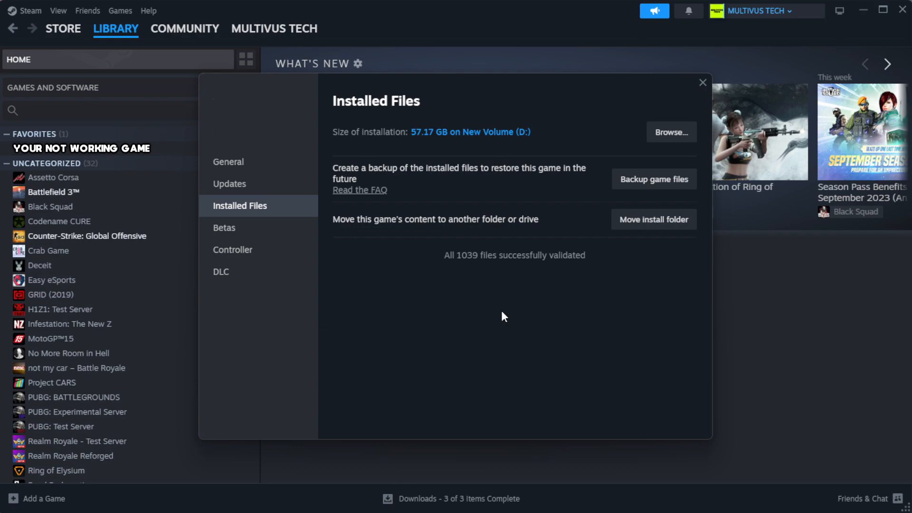
mouse_move(518, 281)
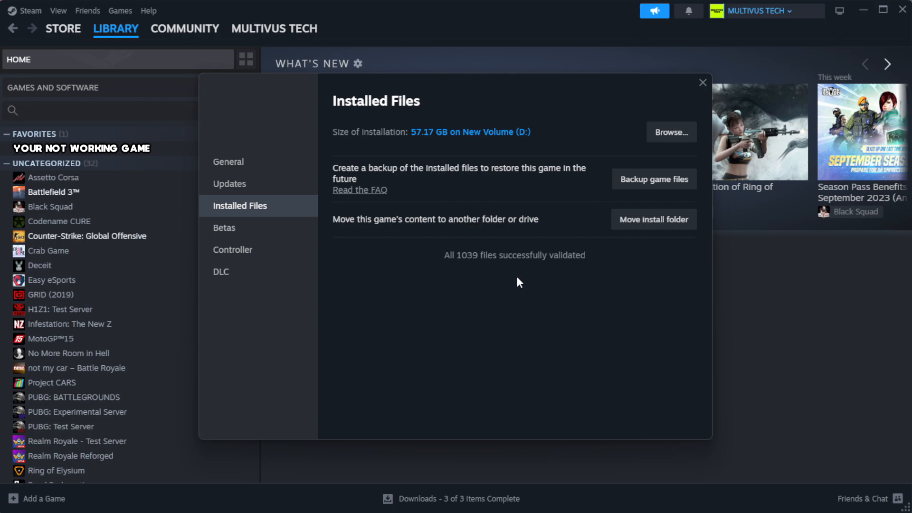
mouse_move(670, 137)
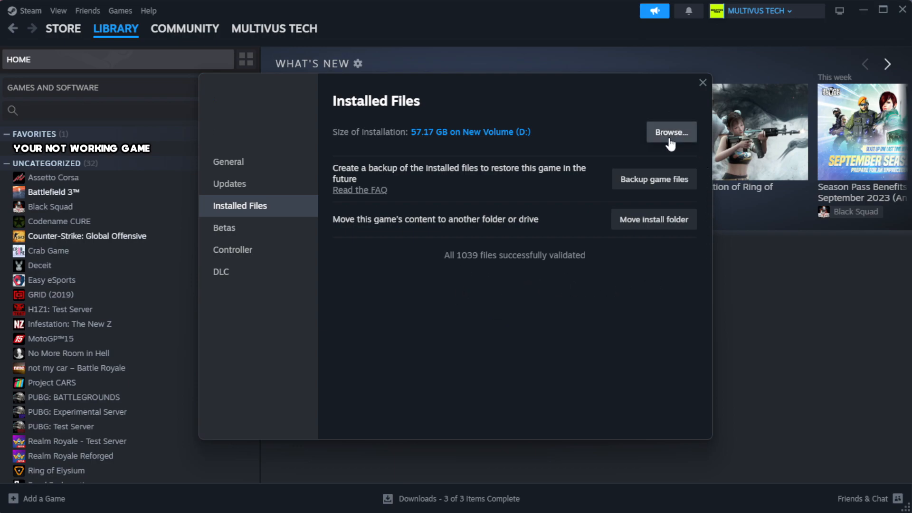
Browse to the game's install folder and bring up the context menu on the YOUR NOT WORKING GAME shortcut.
left_click(671, 132)
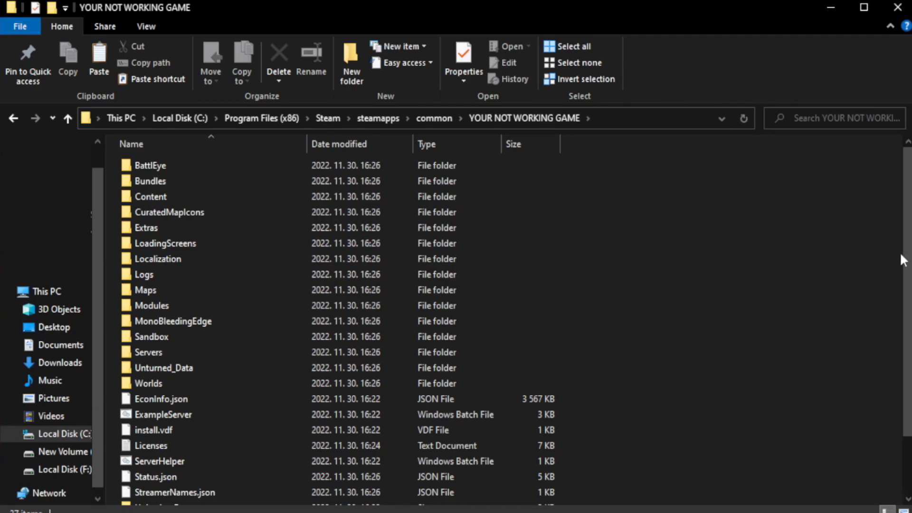
scroll("down", 3)
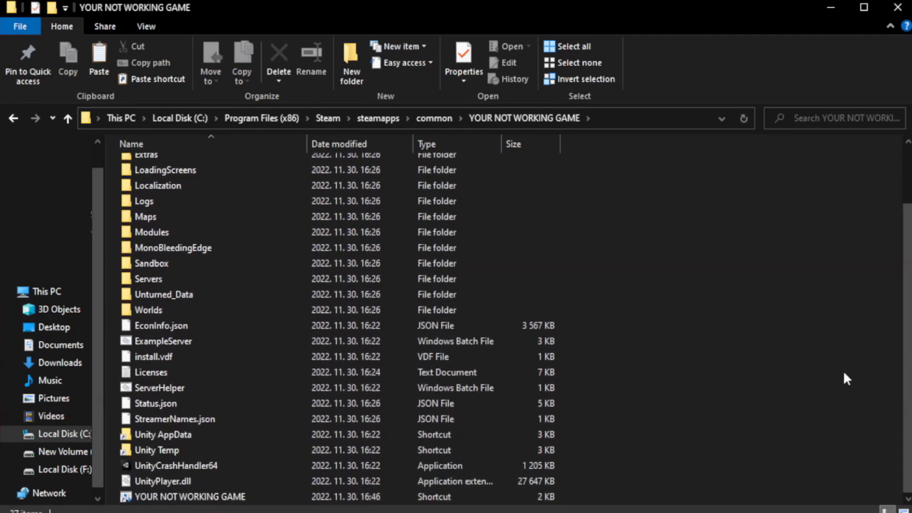
left_click(189, 497)
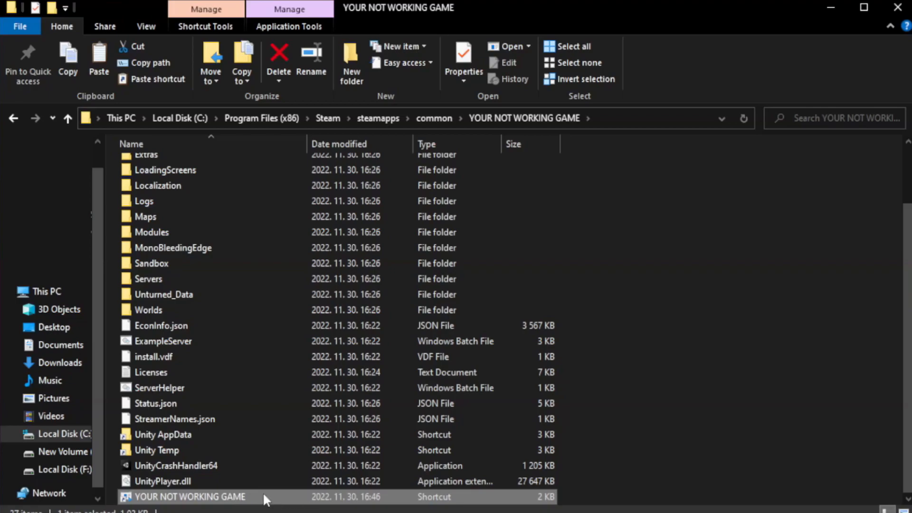
right_click(189, 497)
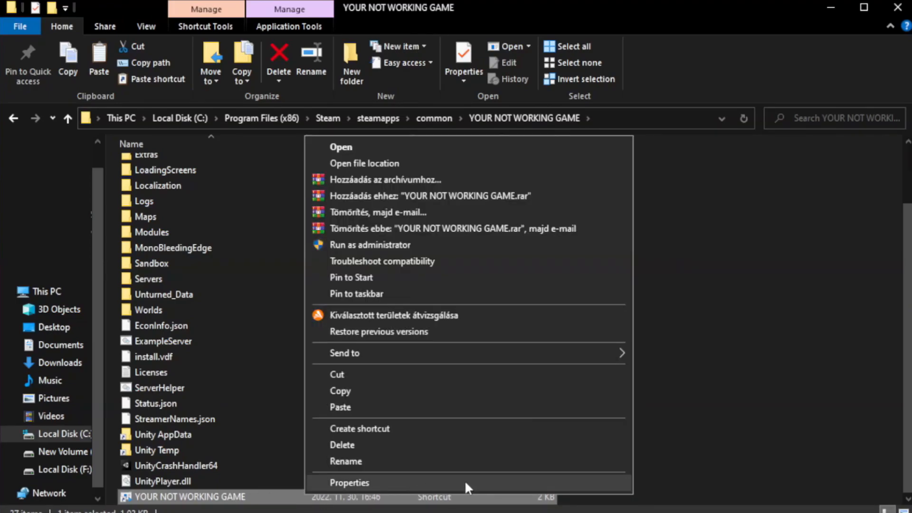
In the shortcut's Compatibility settings, set Windows 8 mode, disable fullscreen optimizations, run as administrator, and apply.
left_click(350, 483)
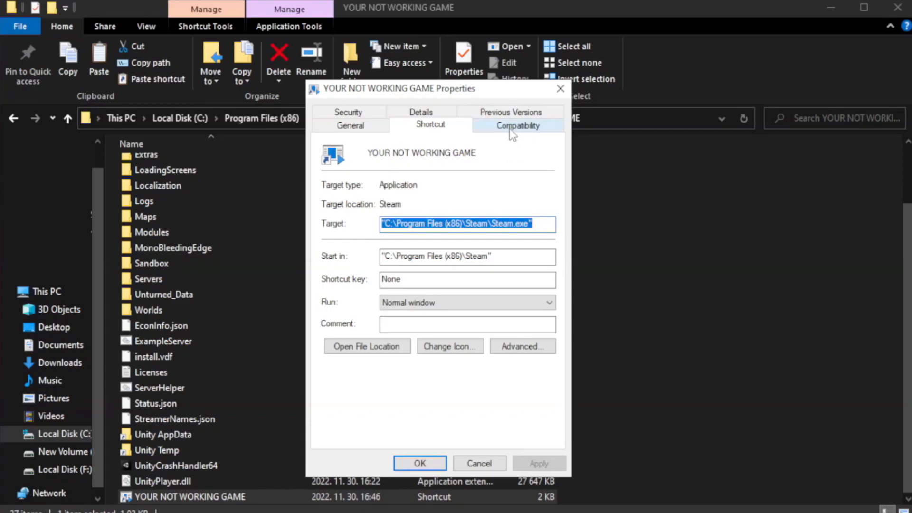
left_click(519, 125)
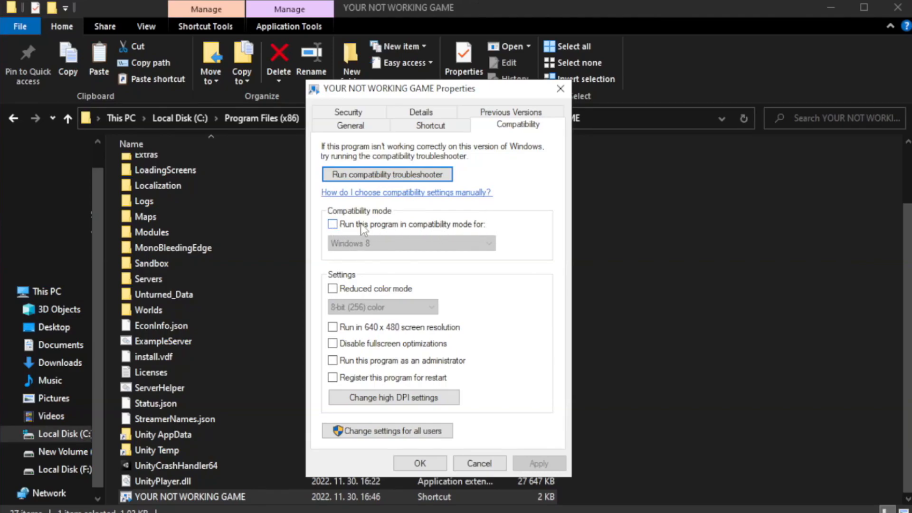
left_click(411, 243)
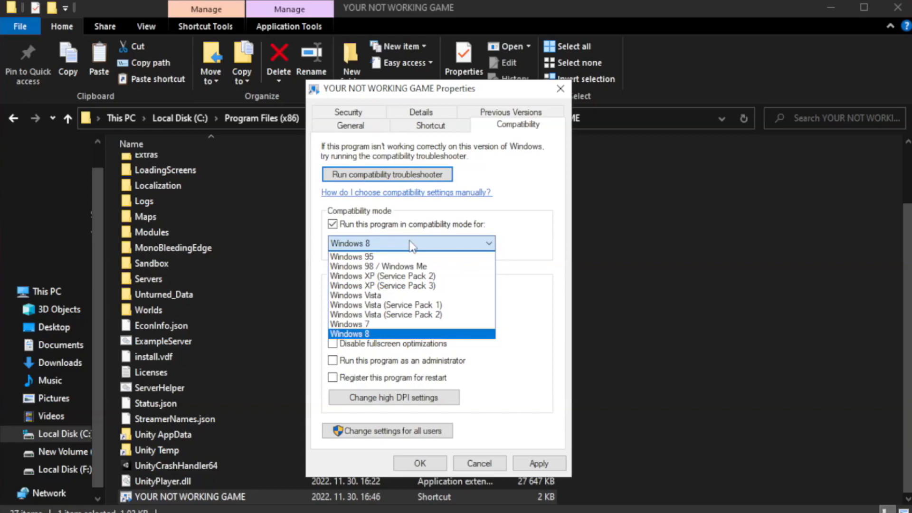
mouse_move(385, 334)
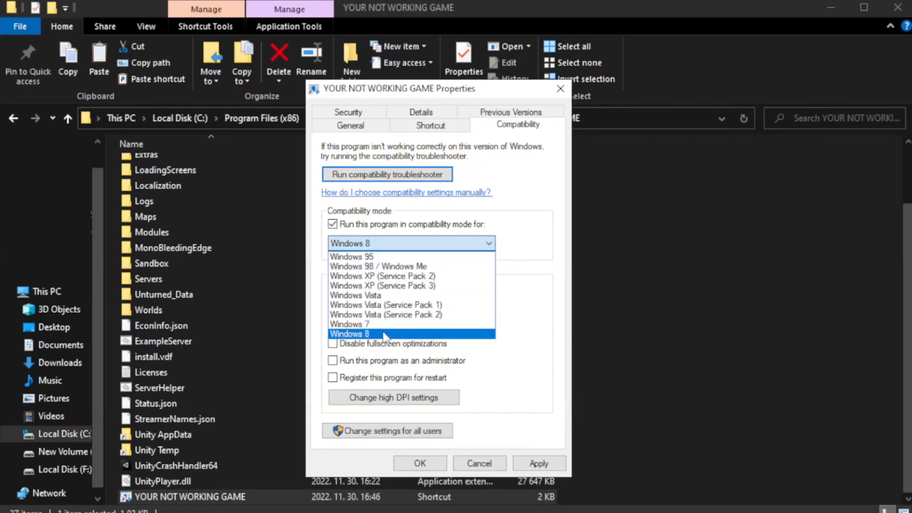
left_click(350, 333)
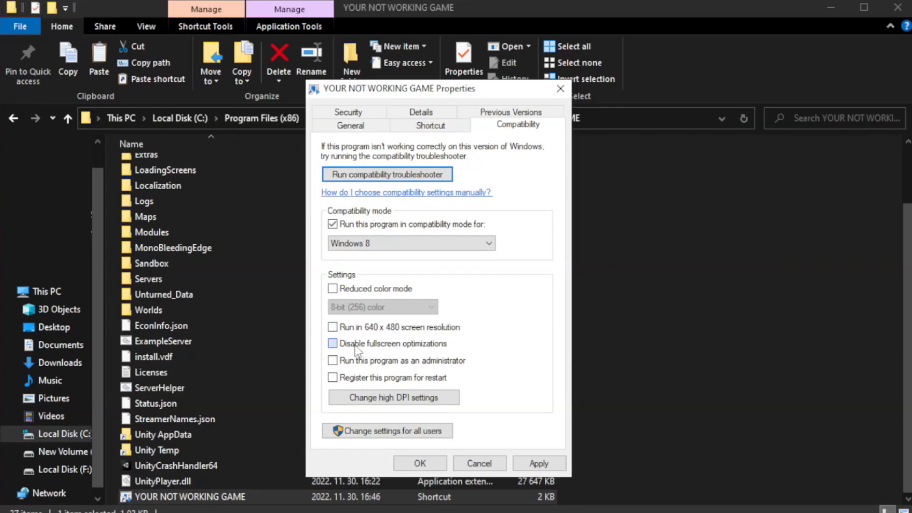
left_click(333, 344)
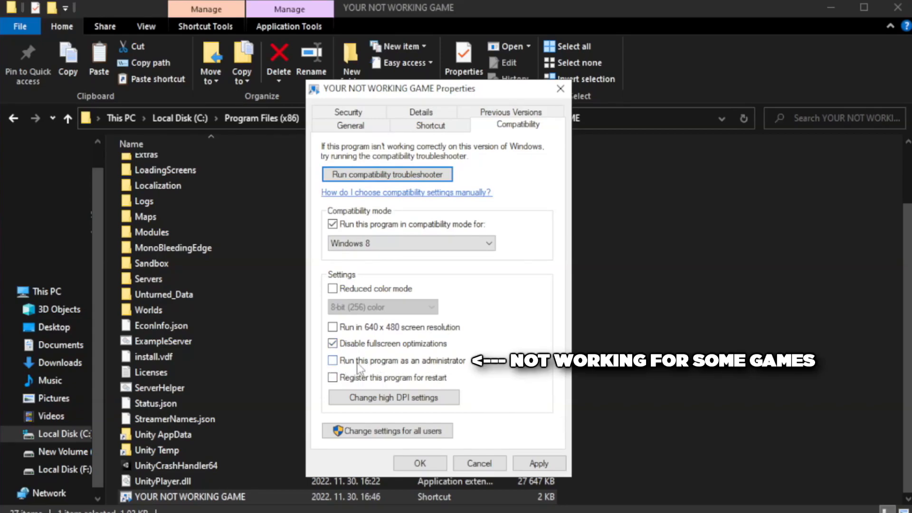
left_click(333, 361)
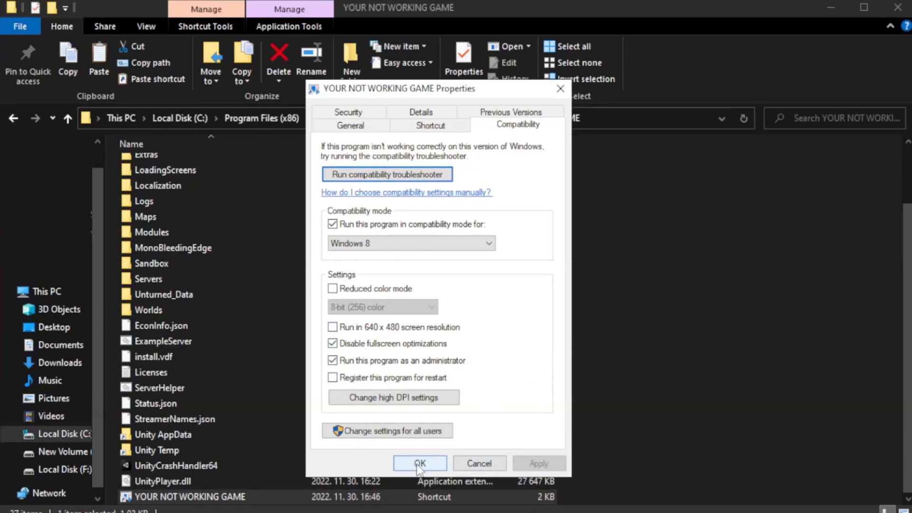
left_click(420, 464)
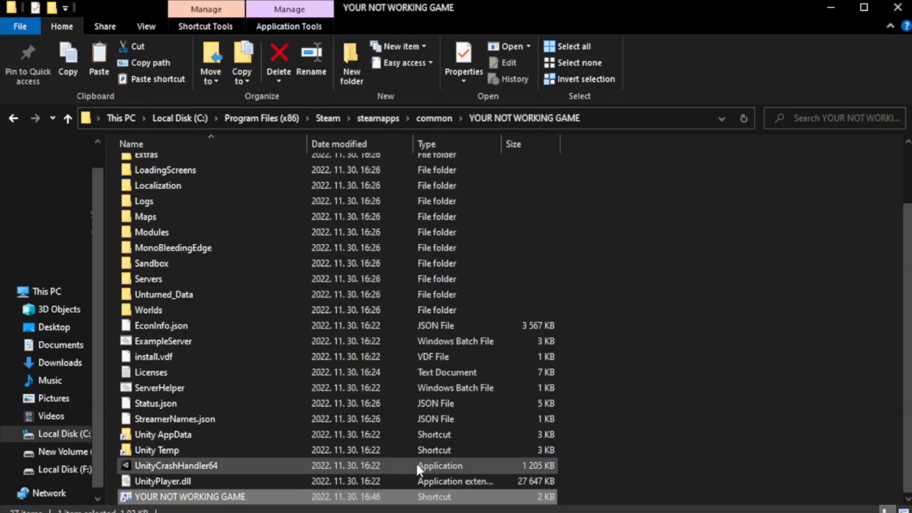
mouse_move(877, 47)
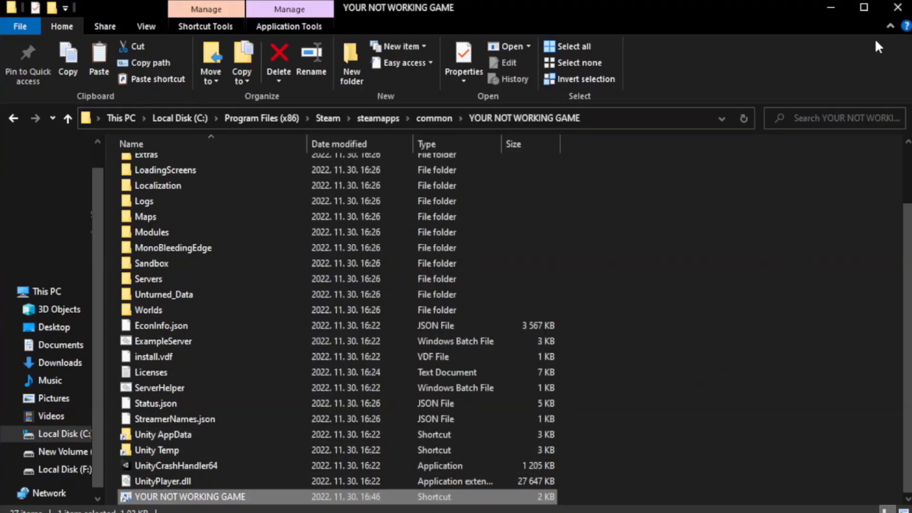
mouse_move(899, 7)
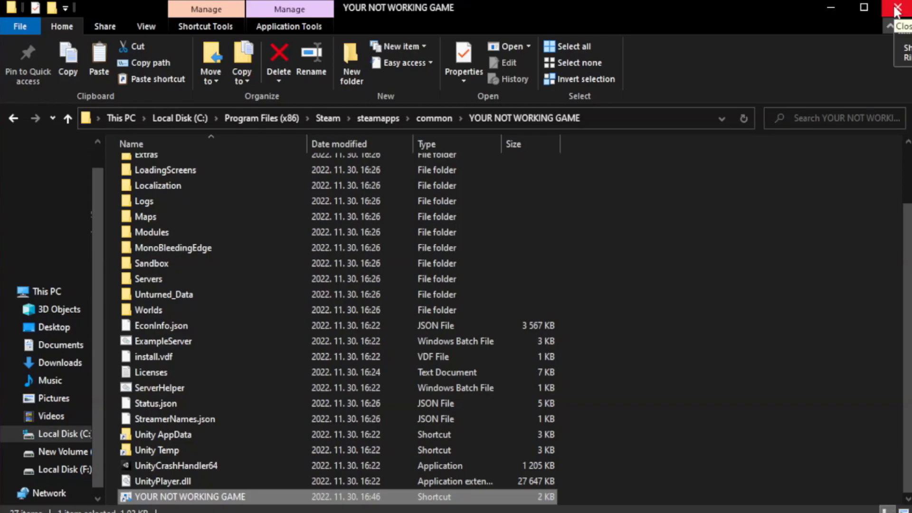
Close the game folder's File Explorer window, leaving the desktop.
left_click(897, 6)
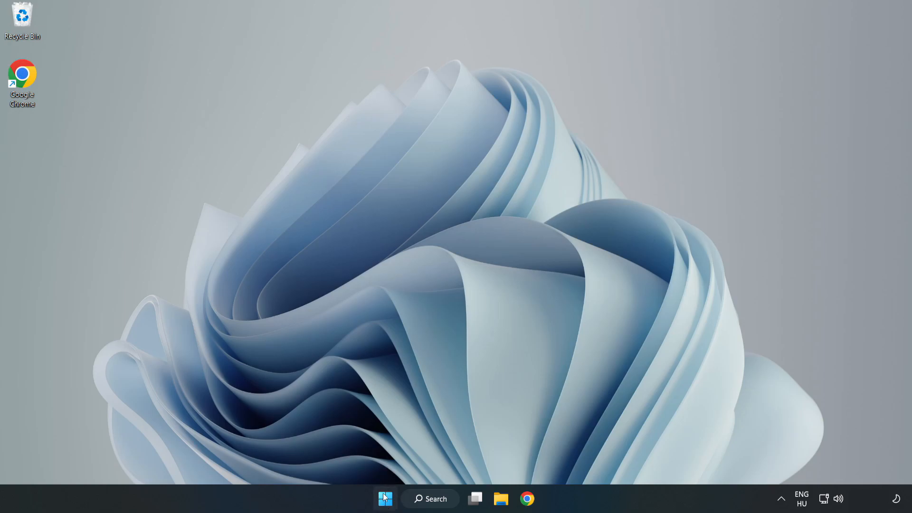
Launch Task Manager from the Start button's quick tools menu.
right_click(386, 499)
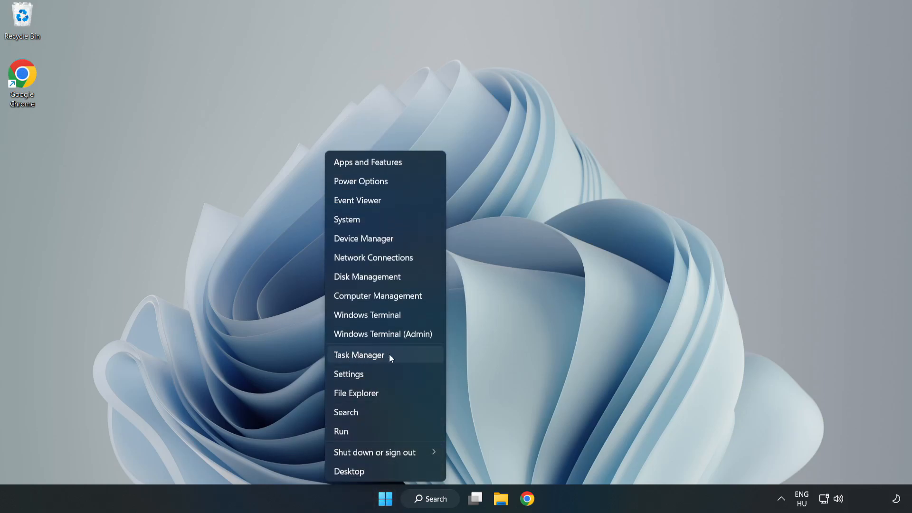
left_click(359, 355)
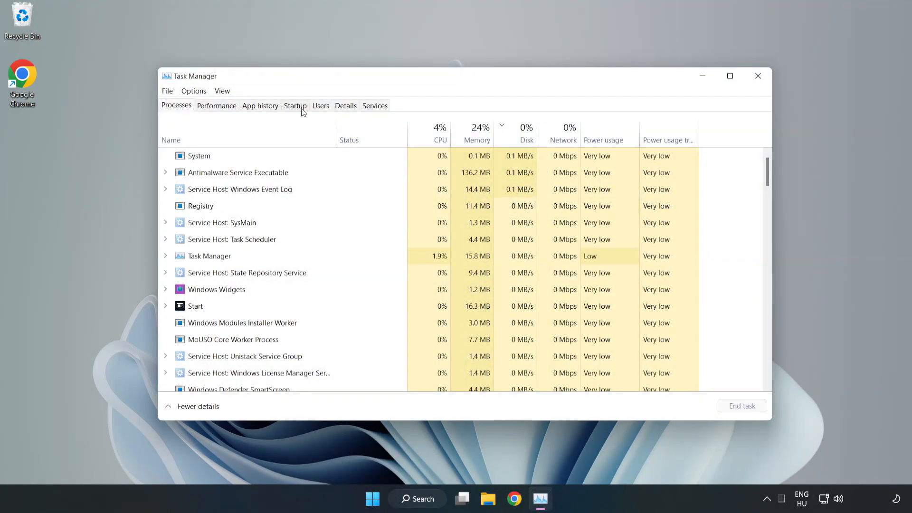
Disable Microsoft Edge, Microsoft Teams and Phone Link in the Startup apps list.
left_click(296, 105)
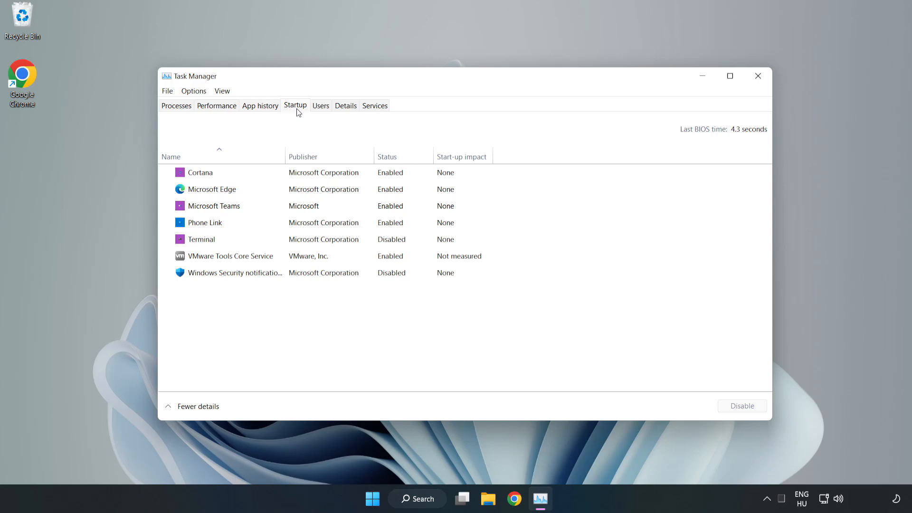
left_click(199, 172)
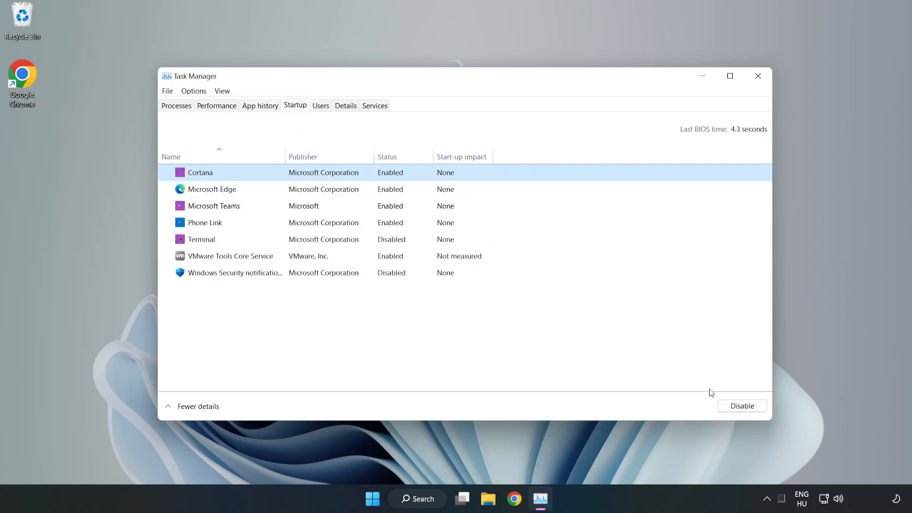
left_click(743, 406)
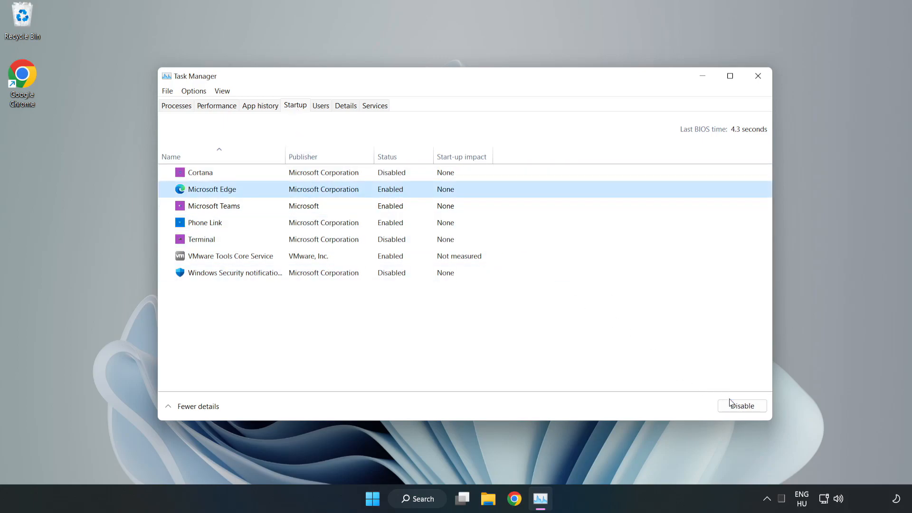
left_click(742, 406)
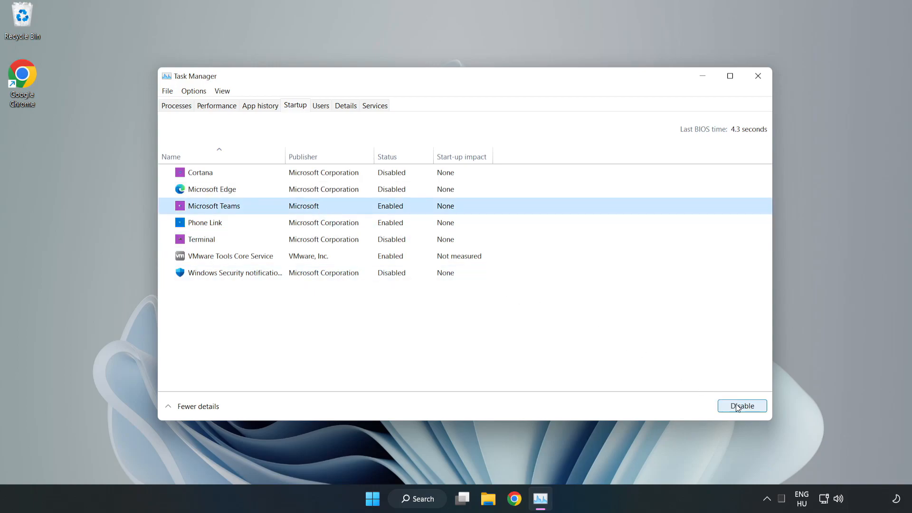
left_click(742, 406)
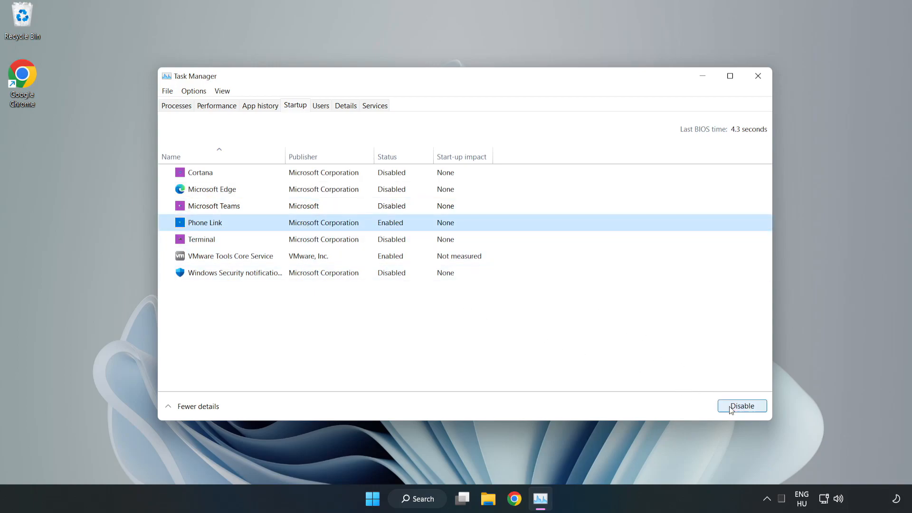
left_click(742, 406)
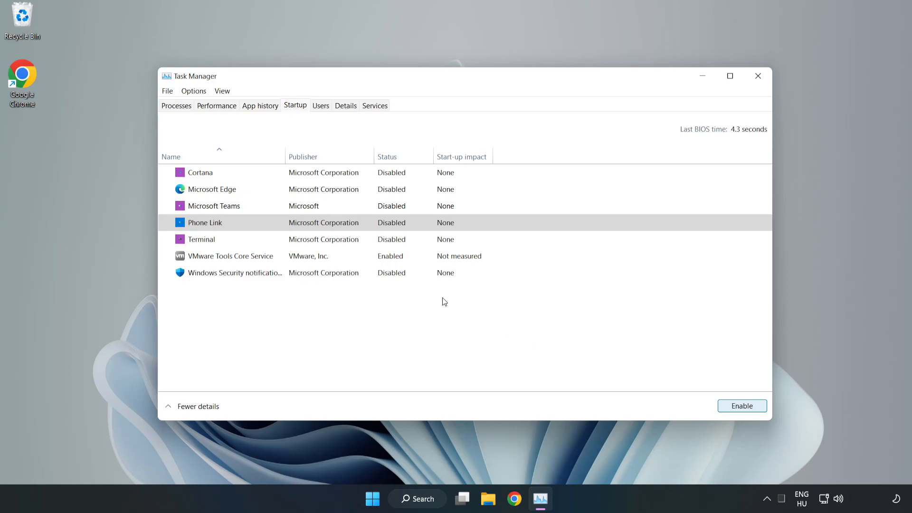
mouse_move(758, 76)
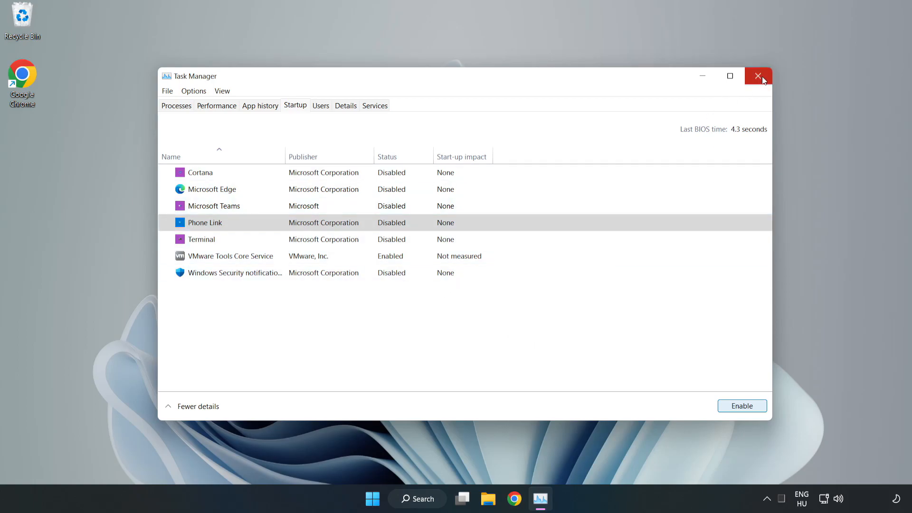
Close Task Manager, returning to the desktop.
left_click(758, 76)
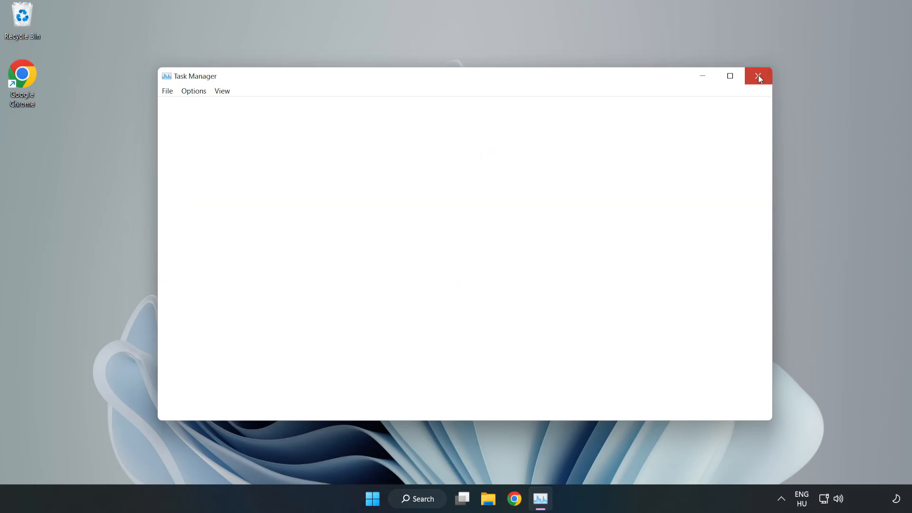
left_click(758, 76)
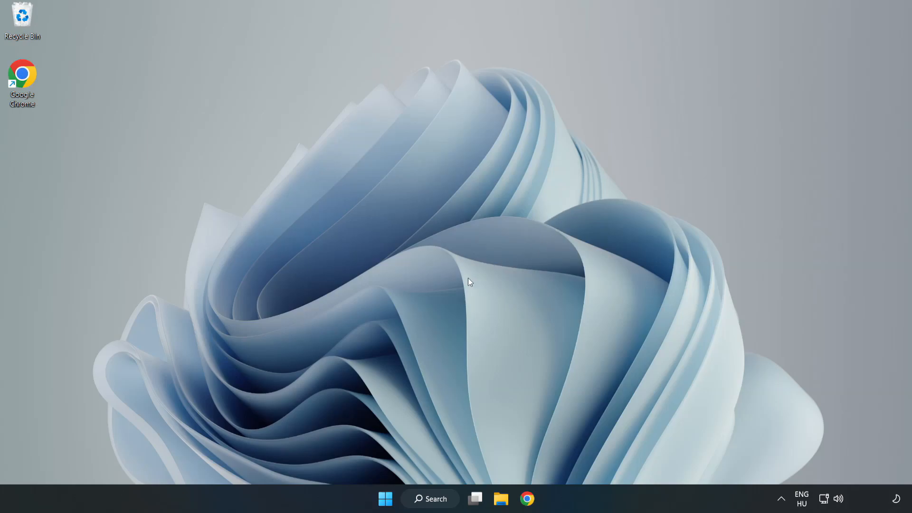
mouse_move(529, 498)
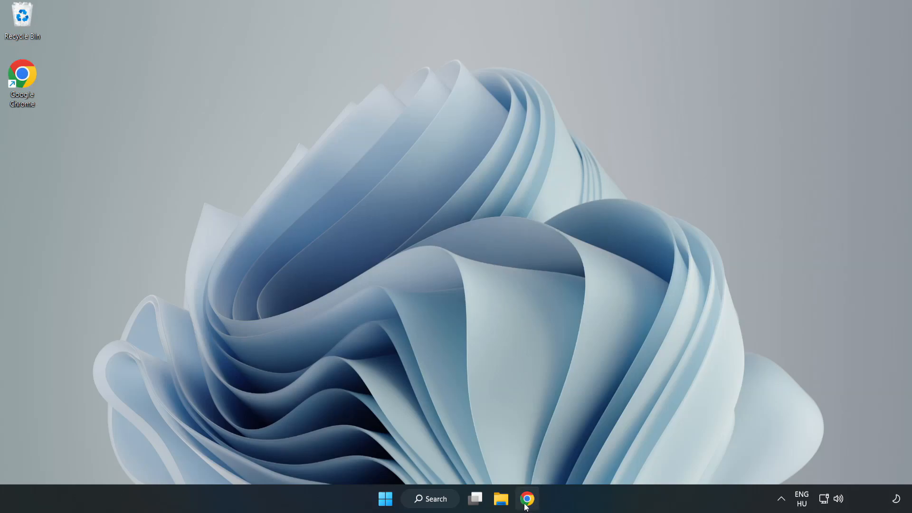
Download the DirectX End-User Runtime Web Installer (dxwebsetup.exe) from Microsoft in Chrome.
left_click(529, 498)
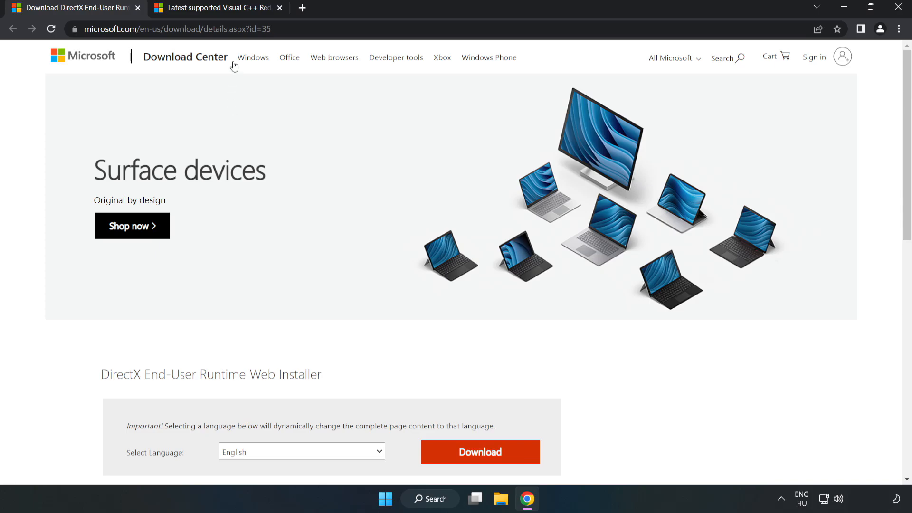
left_click(181, 29)
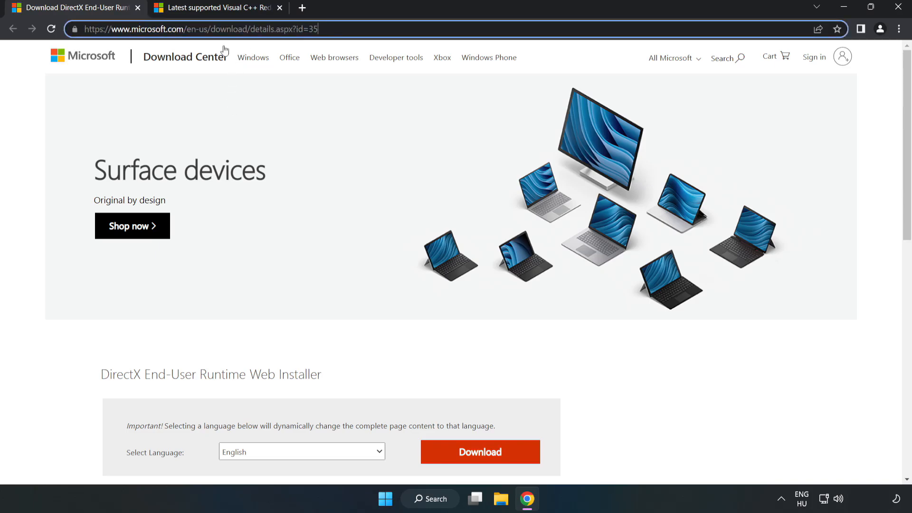
scroll("down", 3)
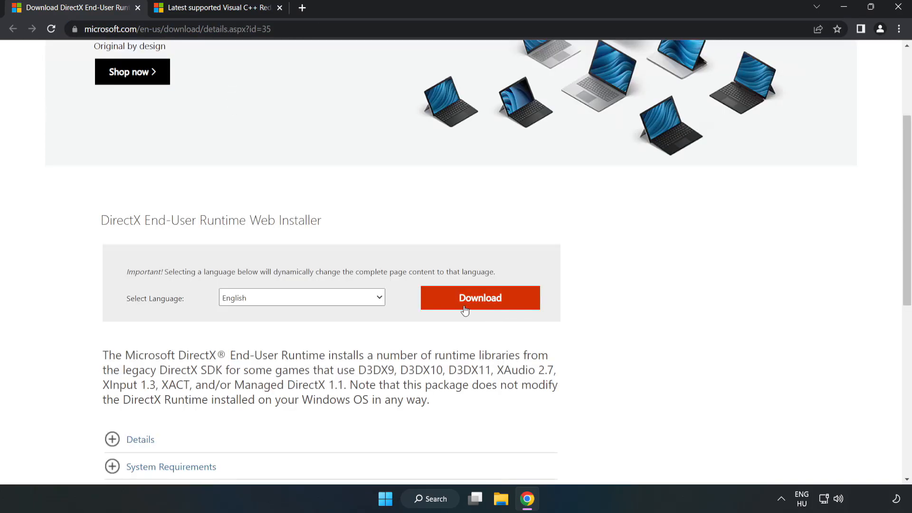
left_click(484, 304)
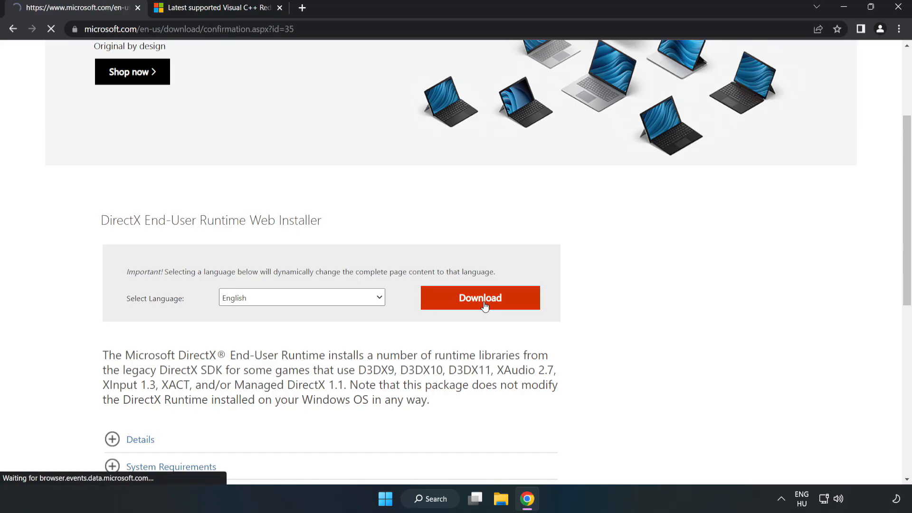
left_click(480, 297)
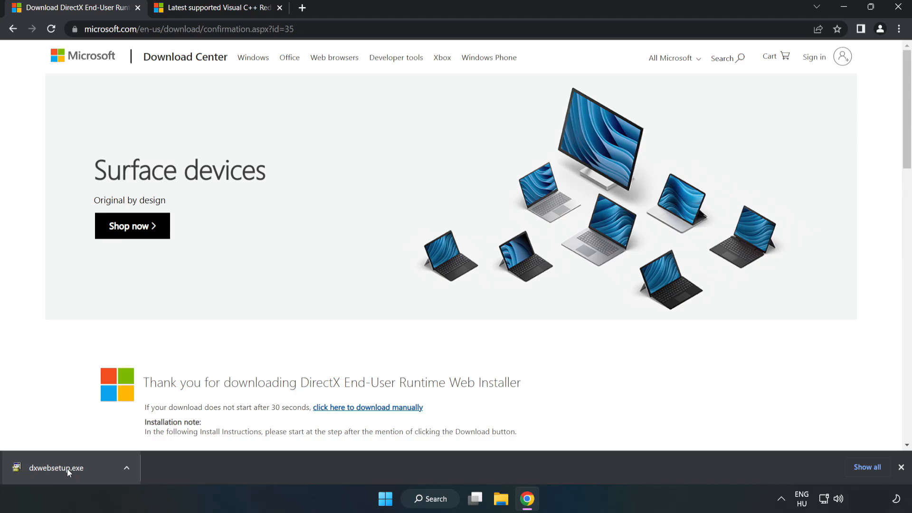
Run dxwebsetup.exe and accept the DirectX license agreement.
left_click(56, 467)
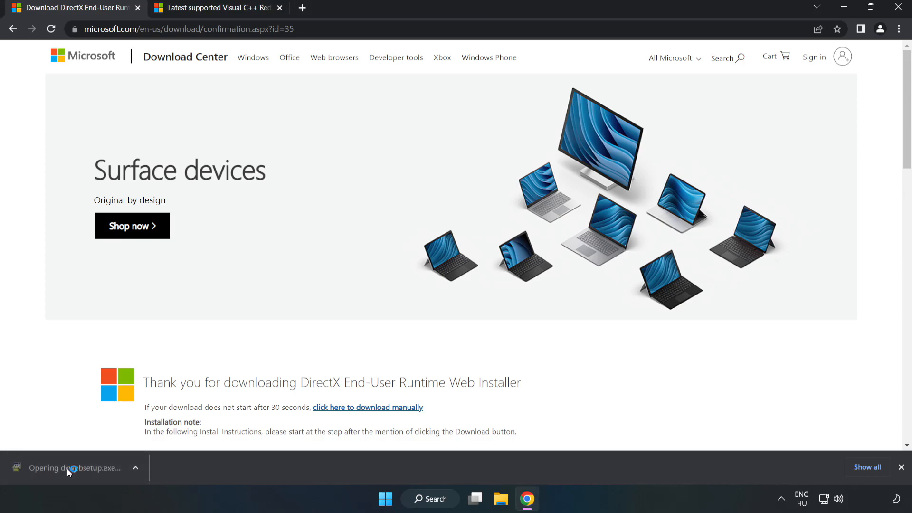
left_click(73, 468)
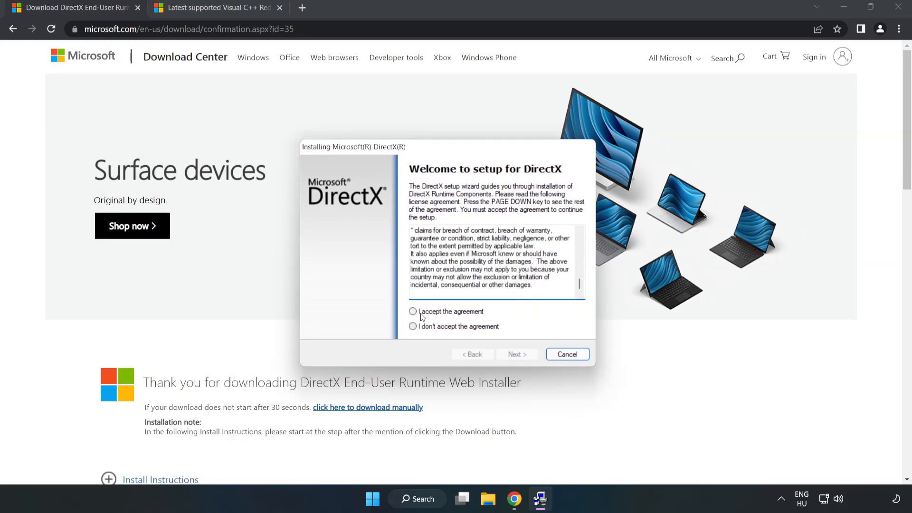
left_click(412, 311)
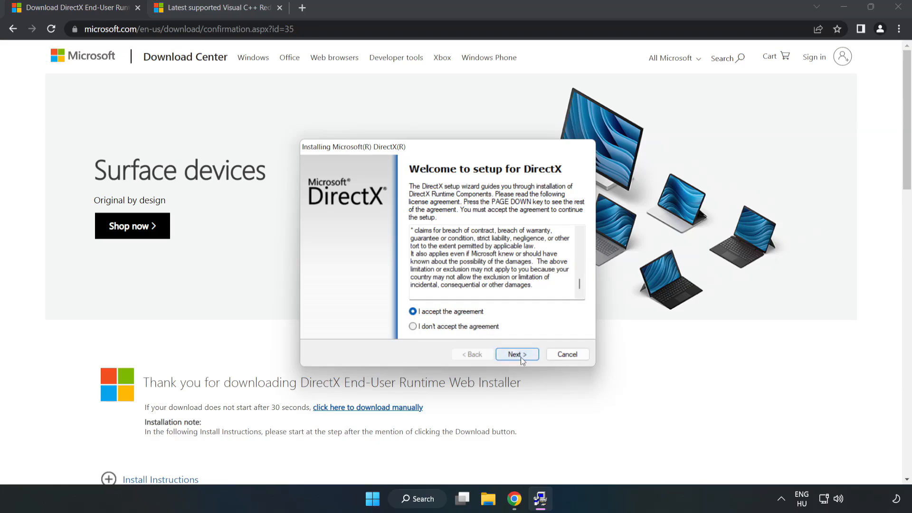
left_click(516, 353)
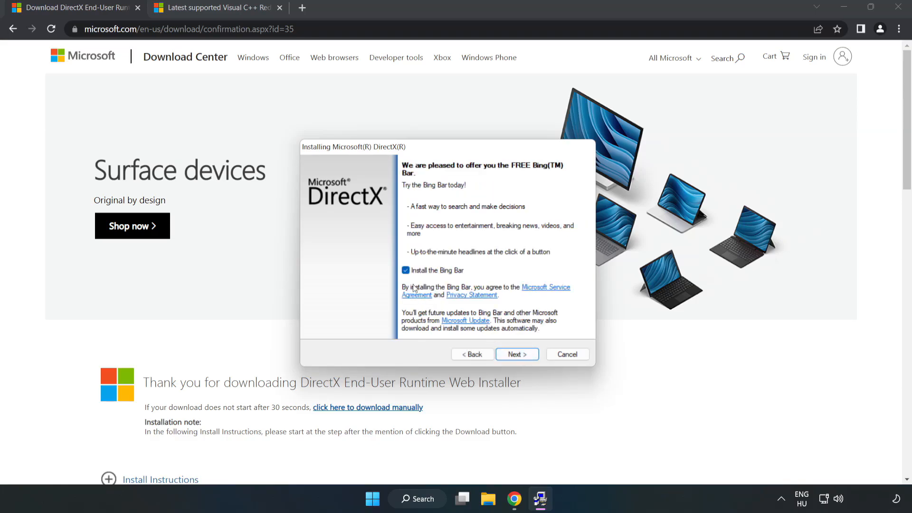
Decline the Bing Bar and finish DirectX setup, which reports an equivalent version installed.
left_click(404, 270)
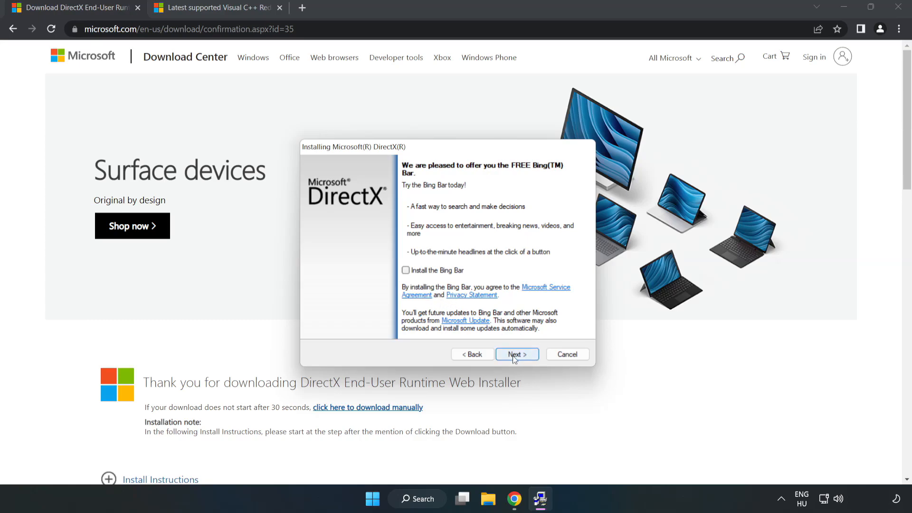
left_click(517, 353)
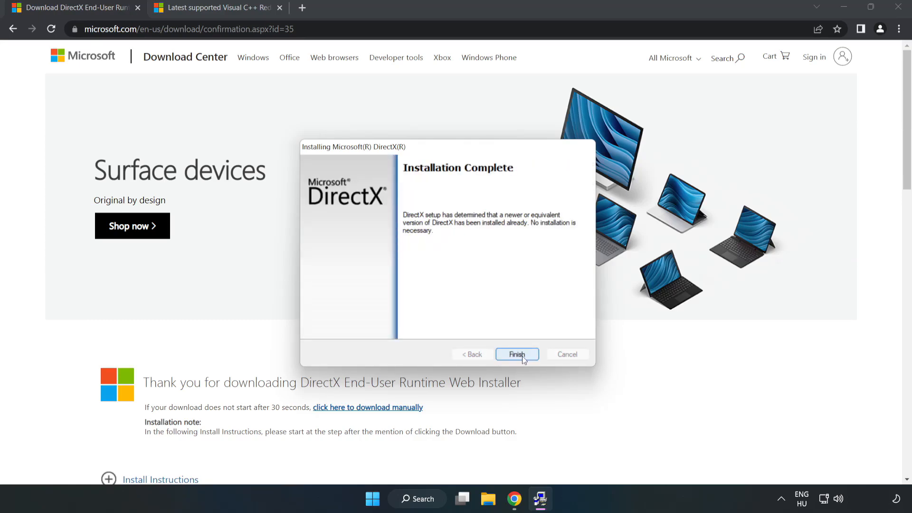
left_click(517, 355)
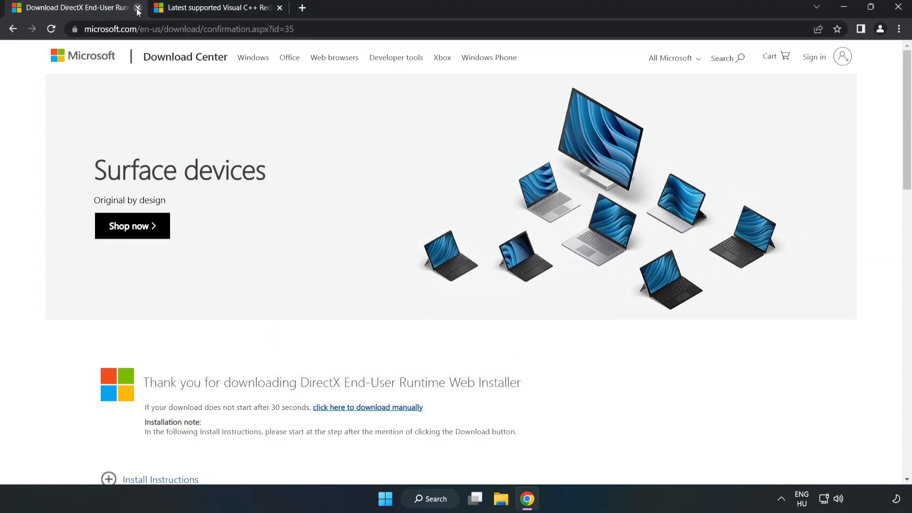
Close the DirectX tab and download the Visual C++ 2015–2022 redistributables, launching the ARM64 installer.
left_click(138, 9)
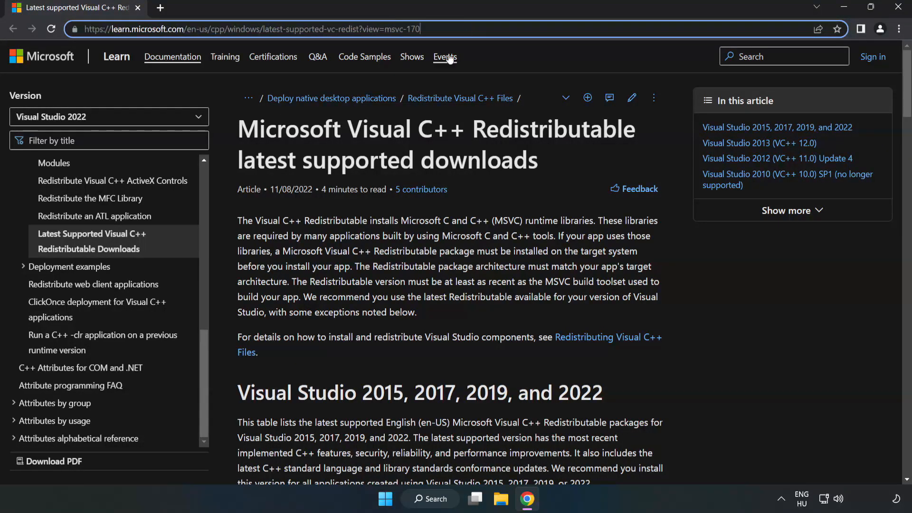
scroll("down", 3)
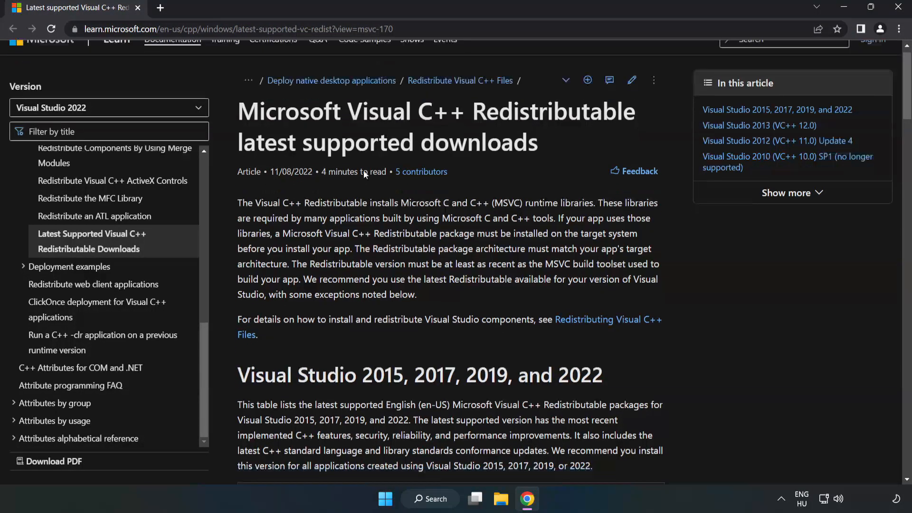
scroll("down", 3)
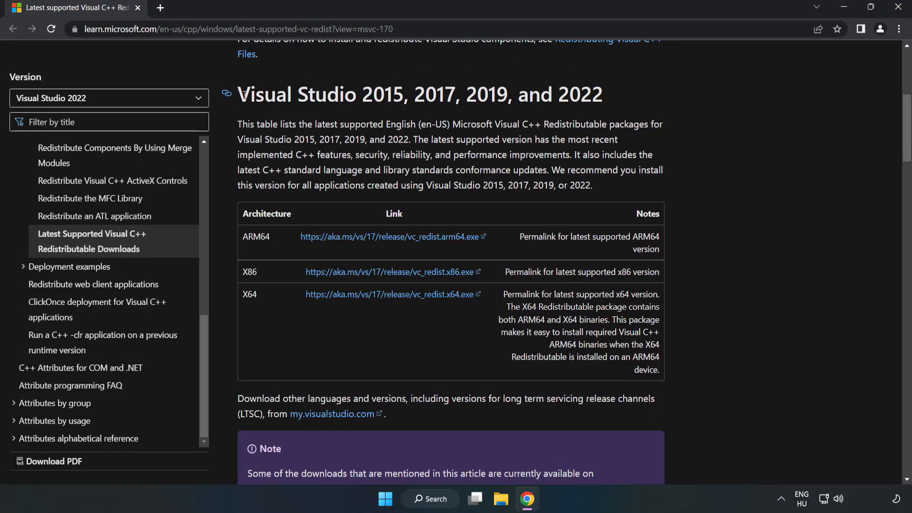
mouse_move(376, 232)
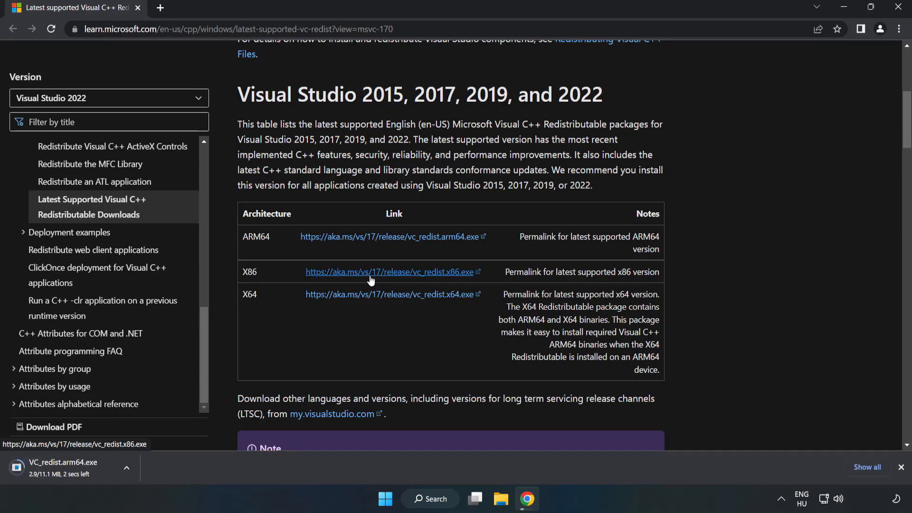
left_click(389, 295)
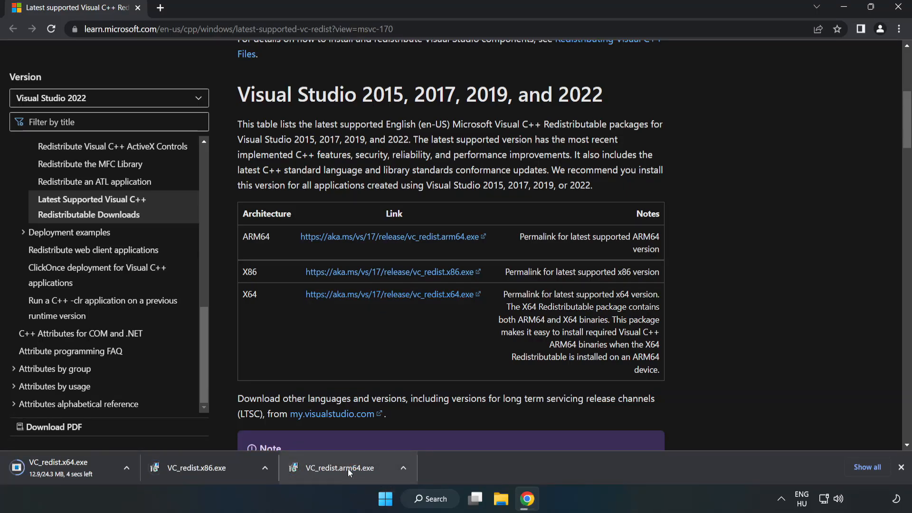
left_click(347, 467)
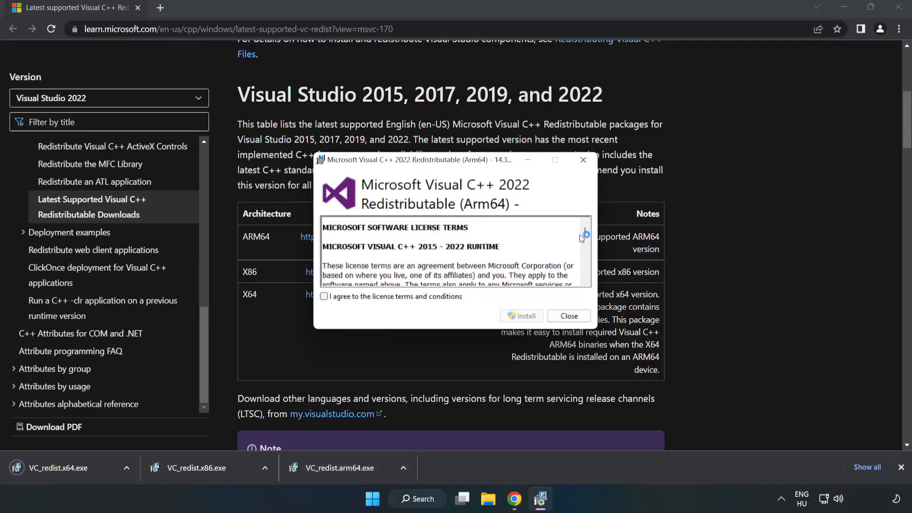
Install the ARM64 redistributable, which fails as unsupported, and dismiss the failure.
scroll("down", 3)
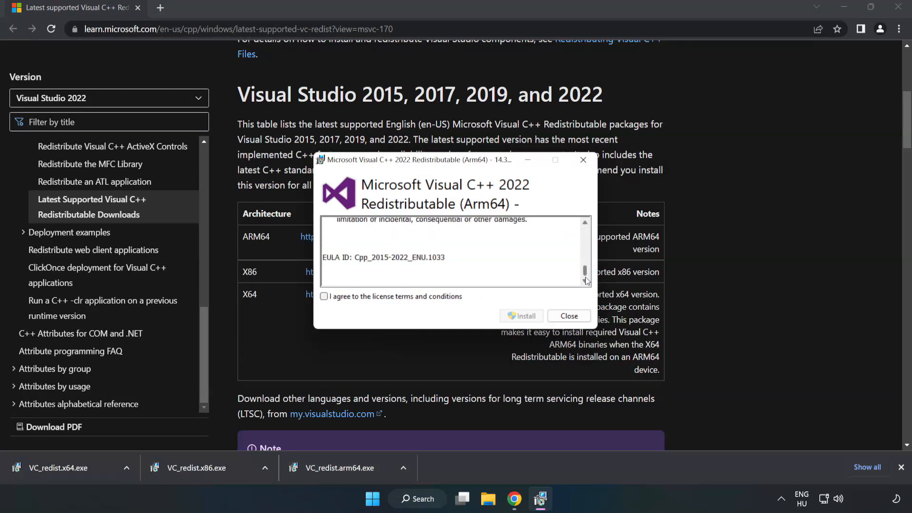
left_click(323, 296)
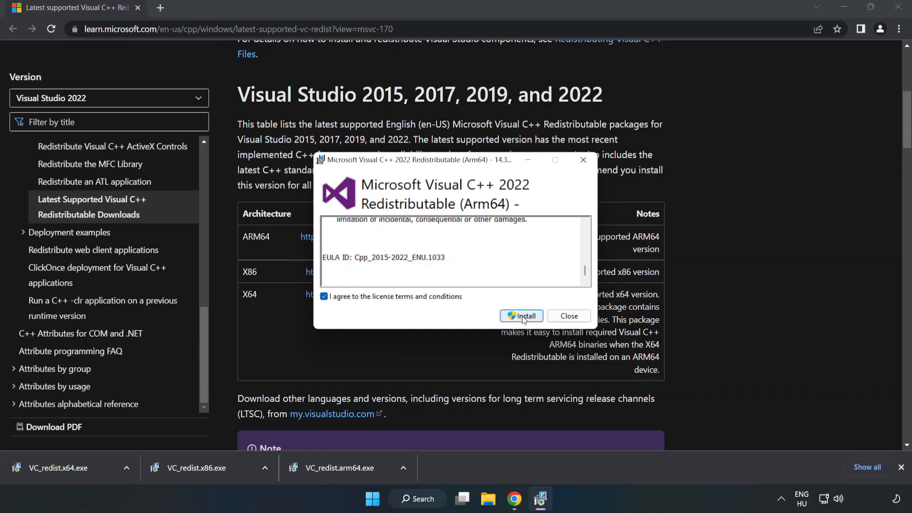
left_click(522, 316)
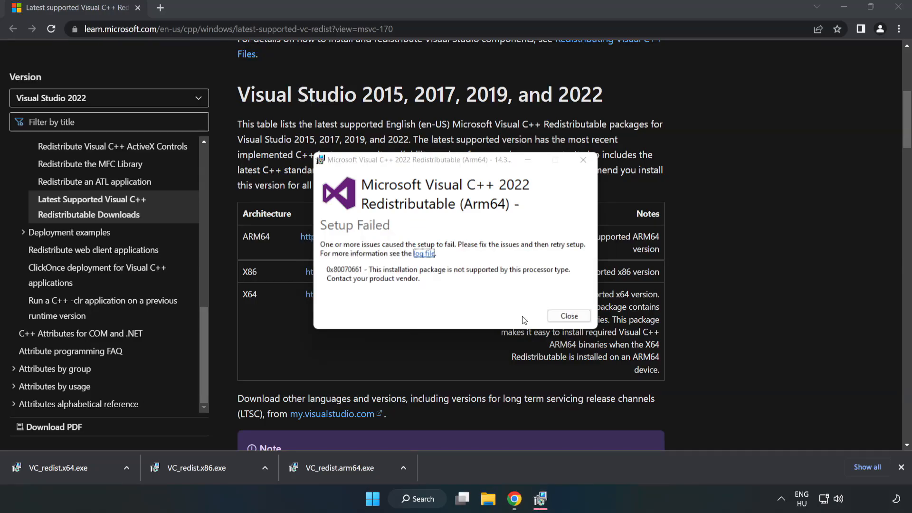
left_click(569, 316)
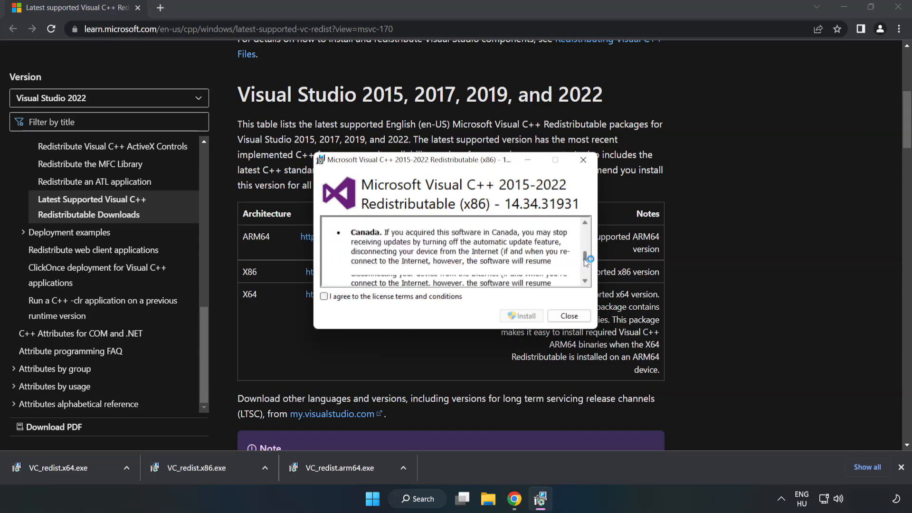
Accept the license and install the x86 Visual C++ redistributable.
left_click(324, 296)
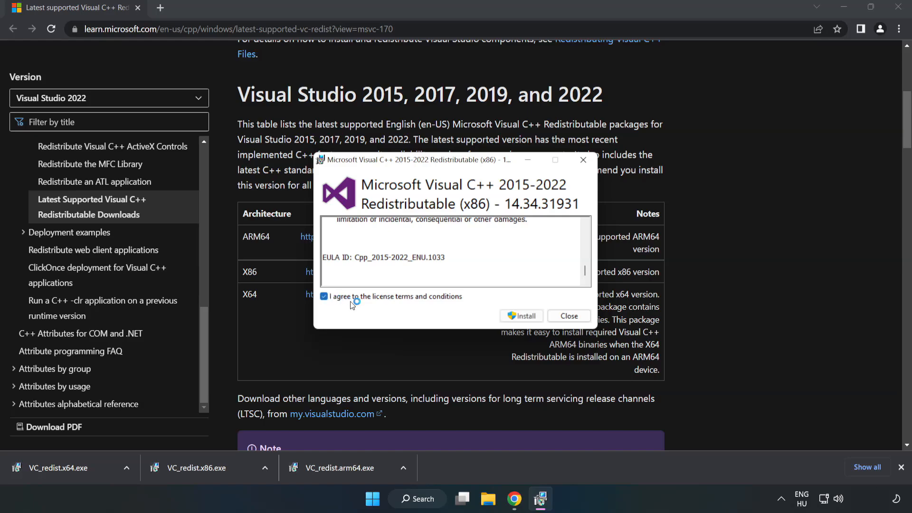
left_click(521, 316)
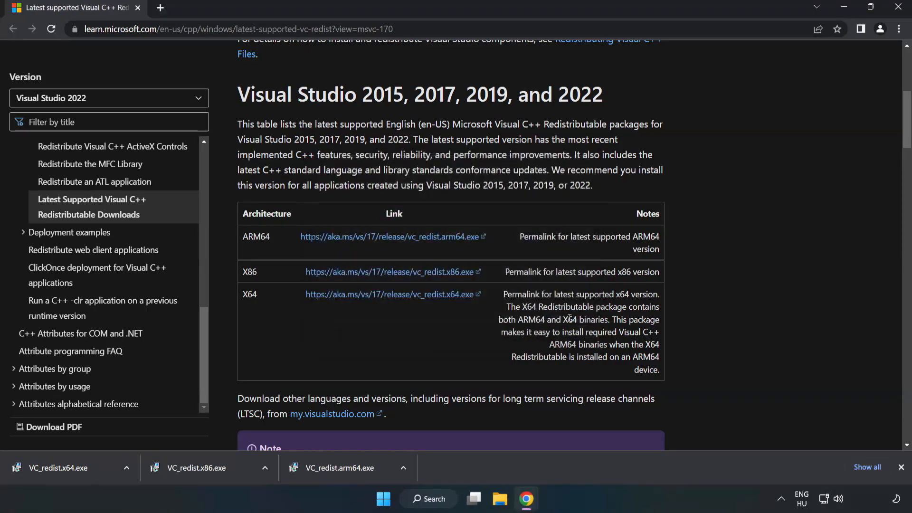
mouse_move(50, 467)
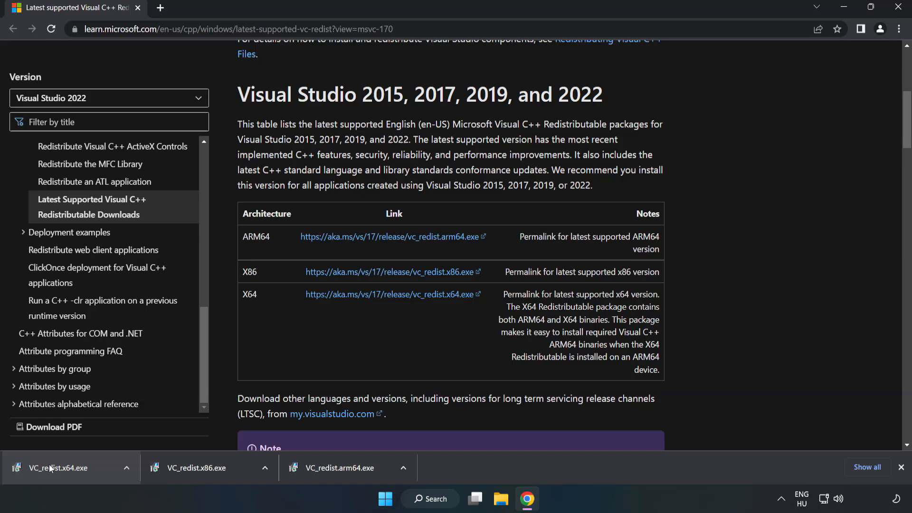
Install VC_redist.x64.exe successfully and close its installer.
left_click(52, 467)
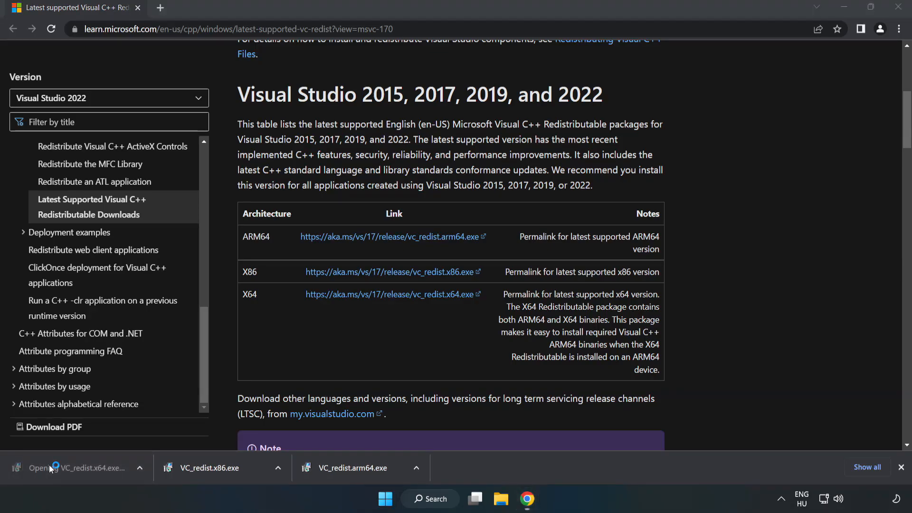
left_click(57, 469)
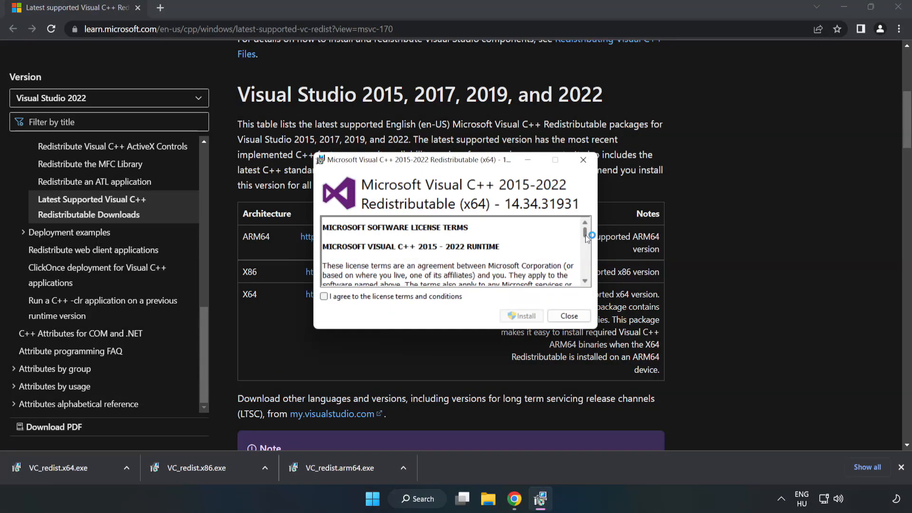
scroll("down", 3)
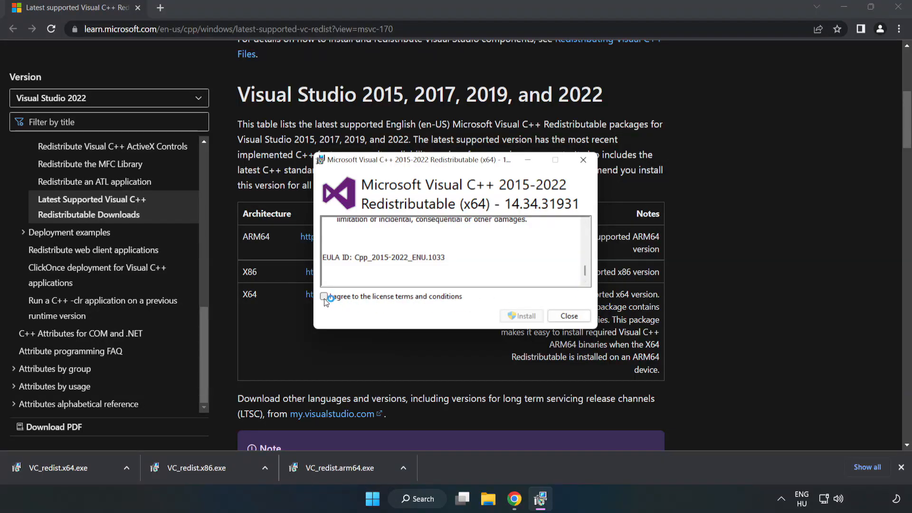
left_click(522, 317)
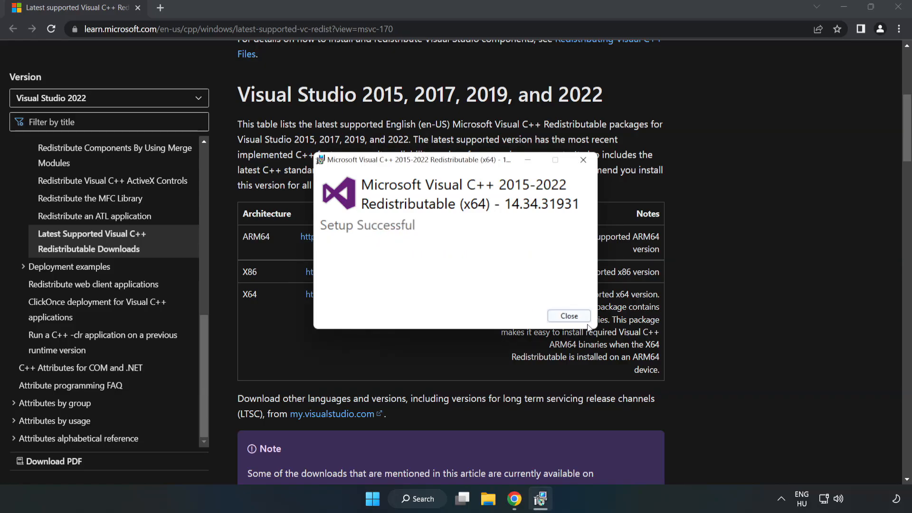
left_click(568, 317)
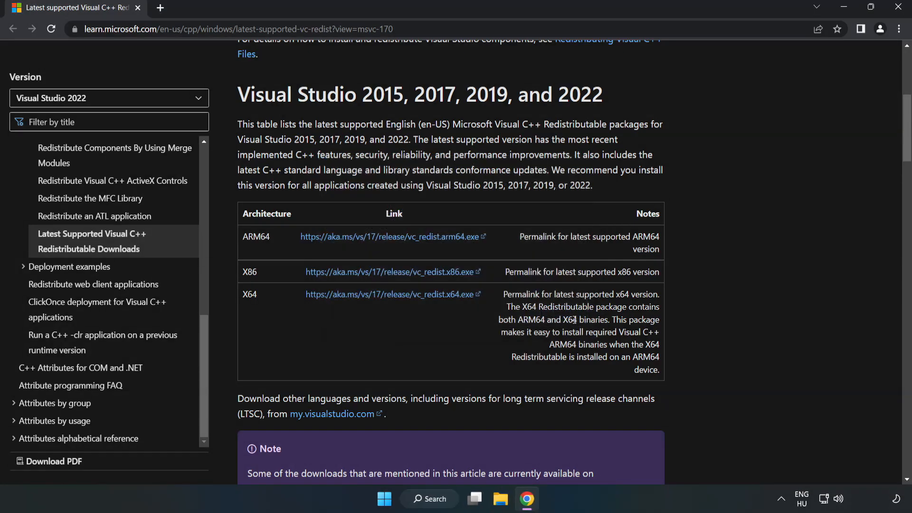
mouse_move(898, 6)
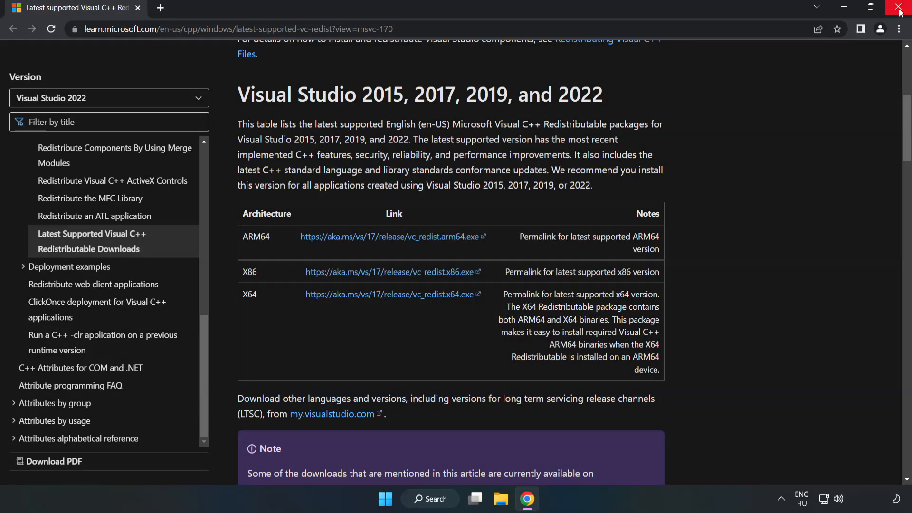
mouse_move(898, 7)
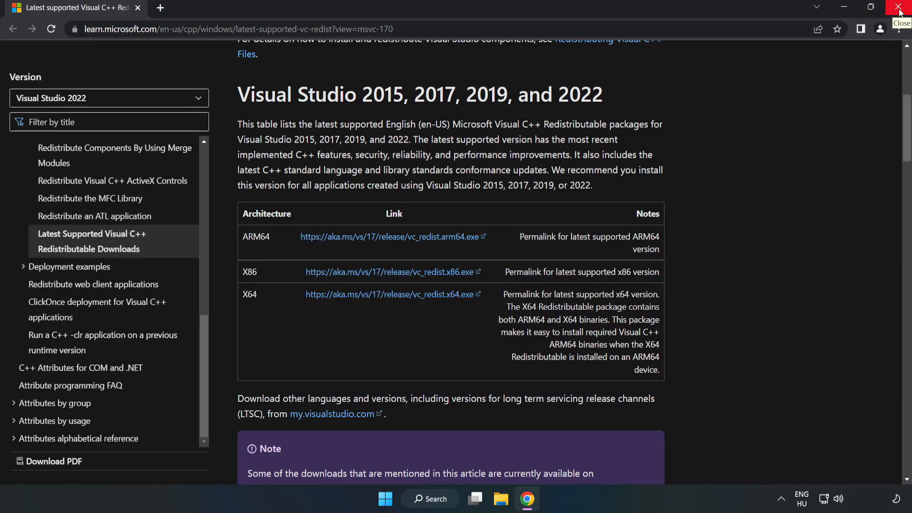
Close Chrome and search for cmd to run Command Prompt as administrator.
left_click(894, 7)
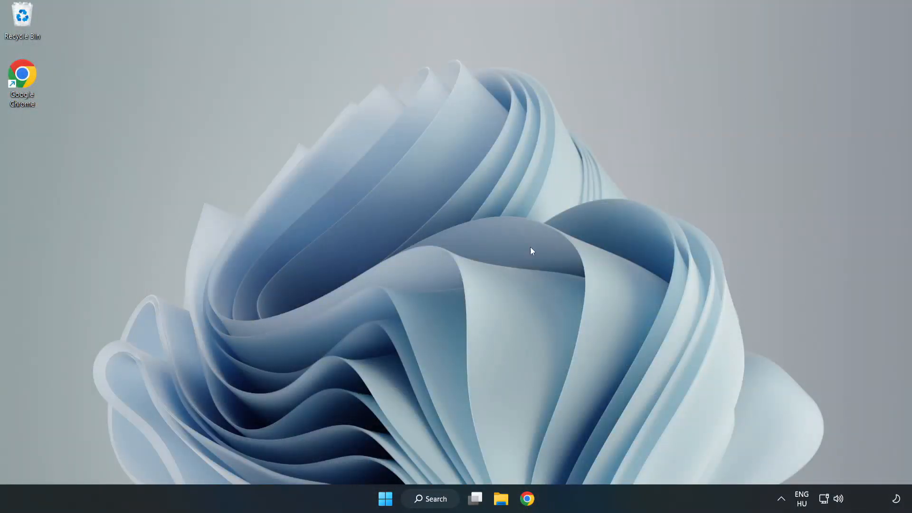
left_click(431, 499)
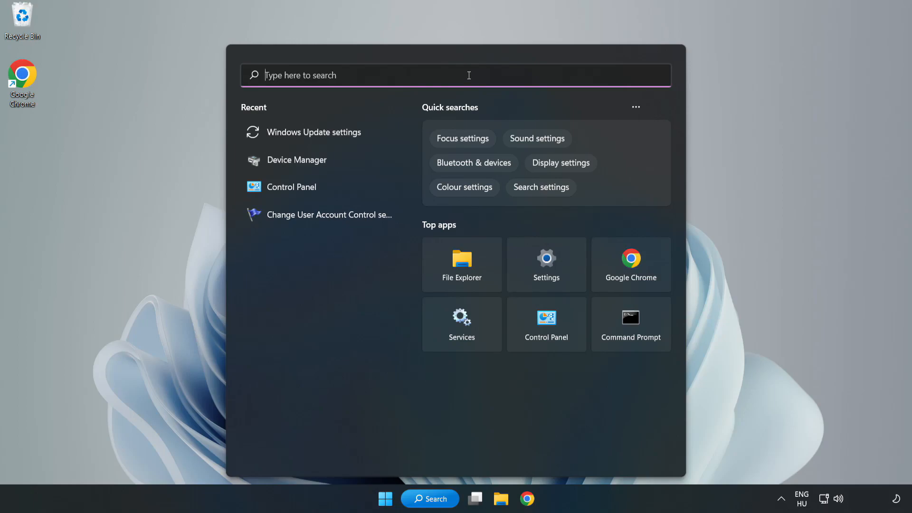
type("cmd")
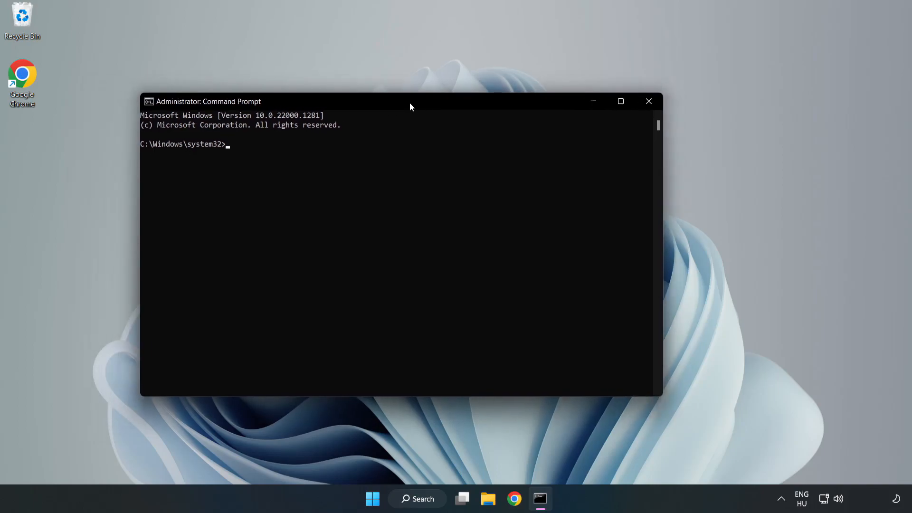
Run sfc /scannow to completion with no integrity violations, then close the window.
left_click_drag(410, 106, 474, 147)
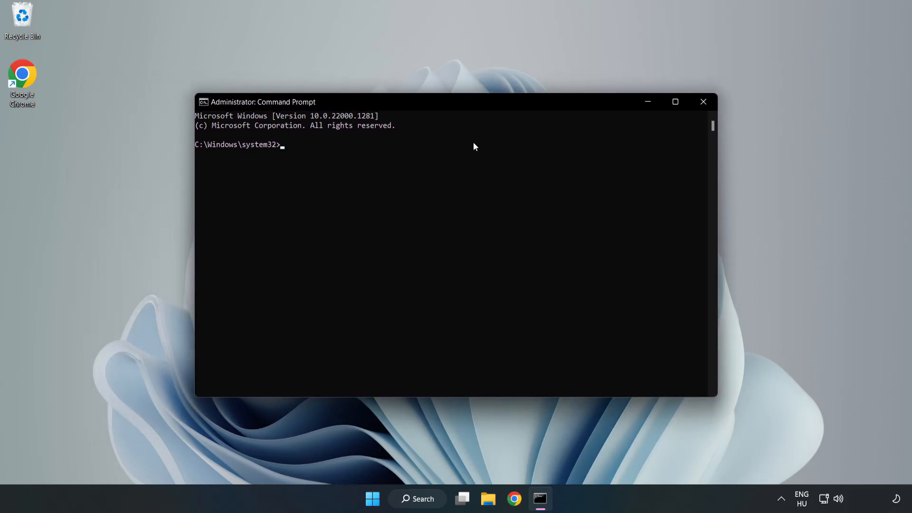
type("sfc")
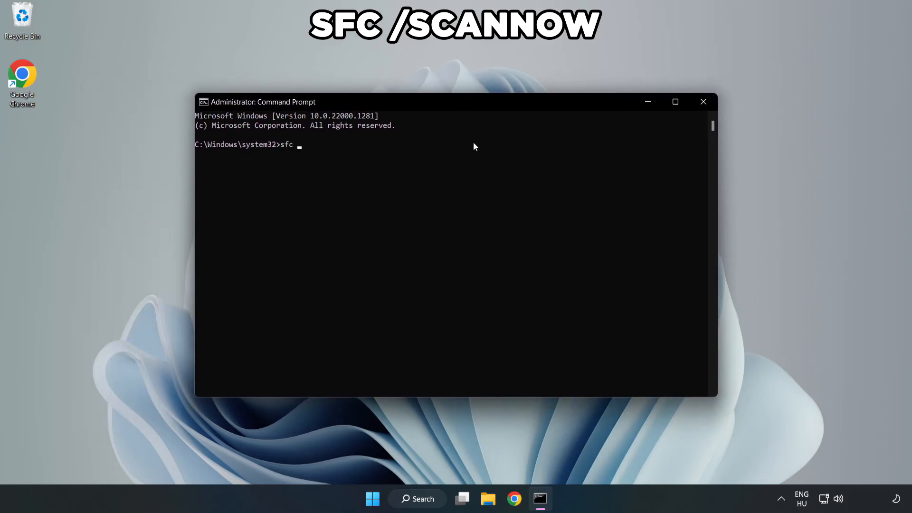
type("/scannow")
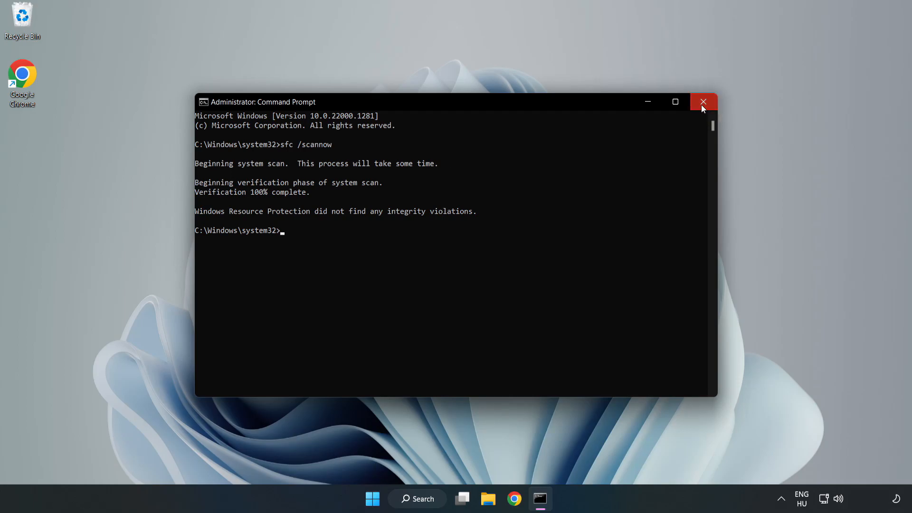
left_click(703, 101)
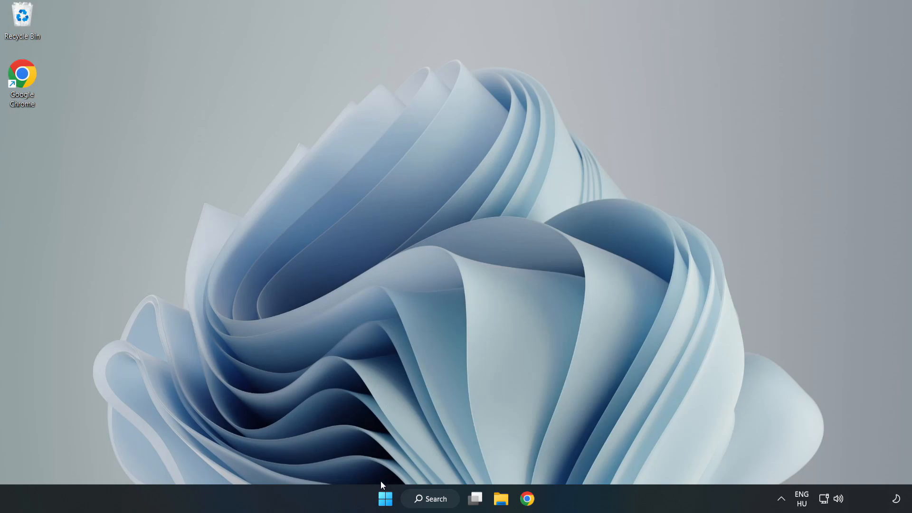
Show the Start menu's power options to restart the PC.
left_click(384, 498)
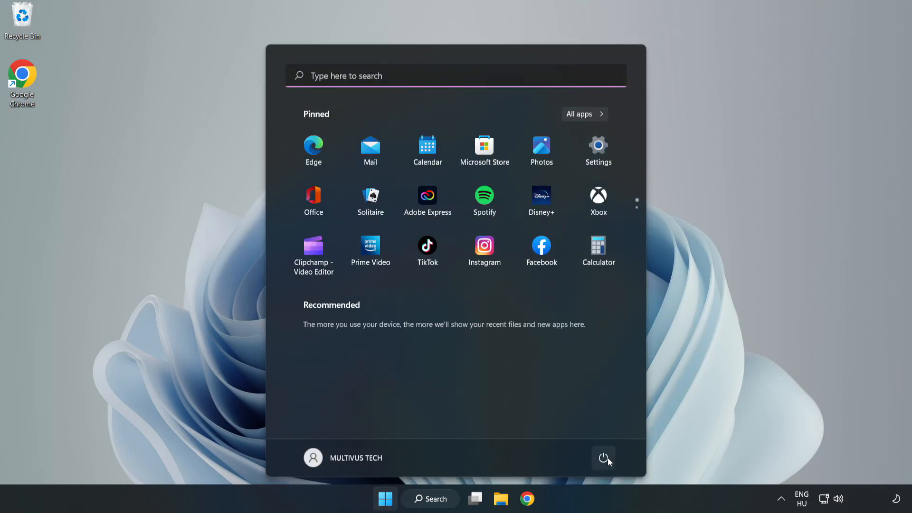
left_click(602, 457)
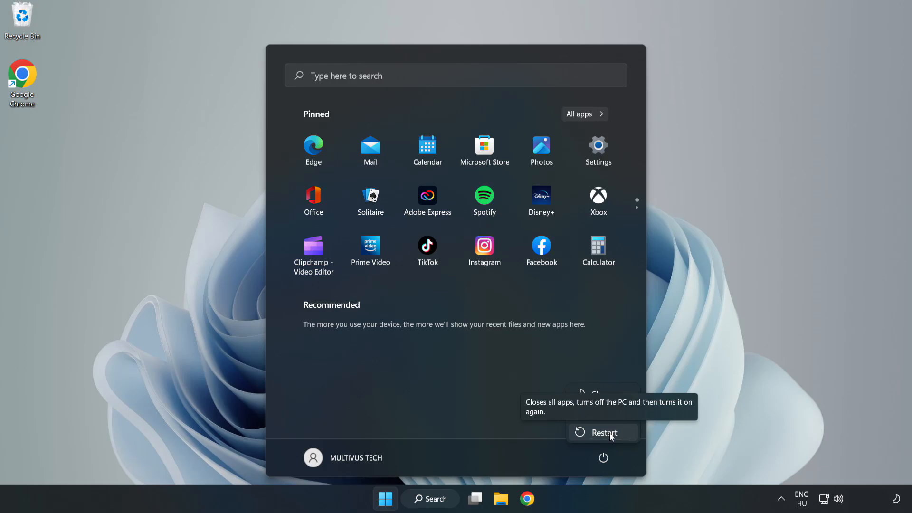